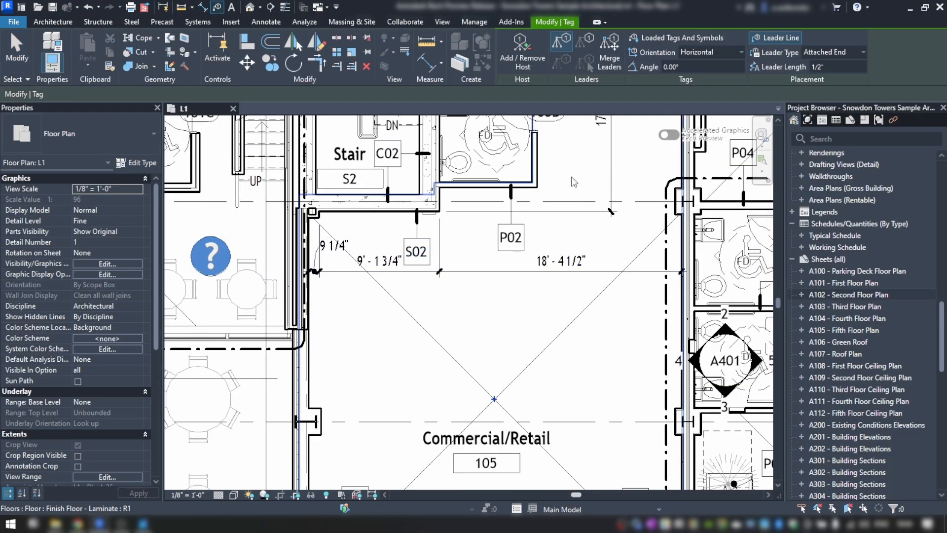
- Change the 2-hr partition wall type's Structure layer priority from 1 to 4 and apply
{"action": "left_click", "coordinate": [702, 67]}
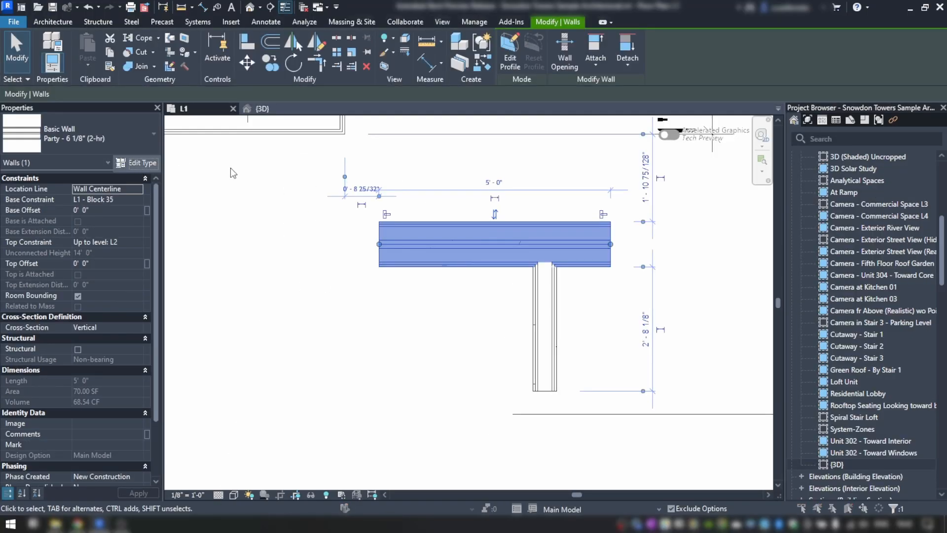
{"action": "left_click", "coordinate": [137, 162]}
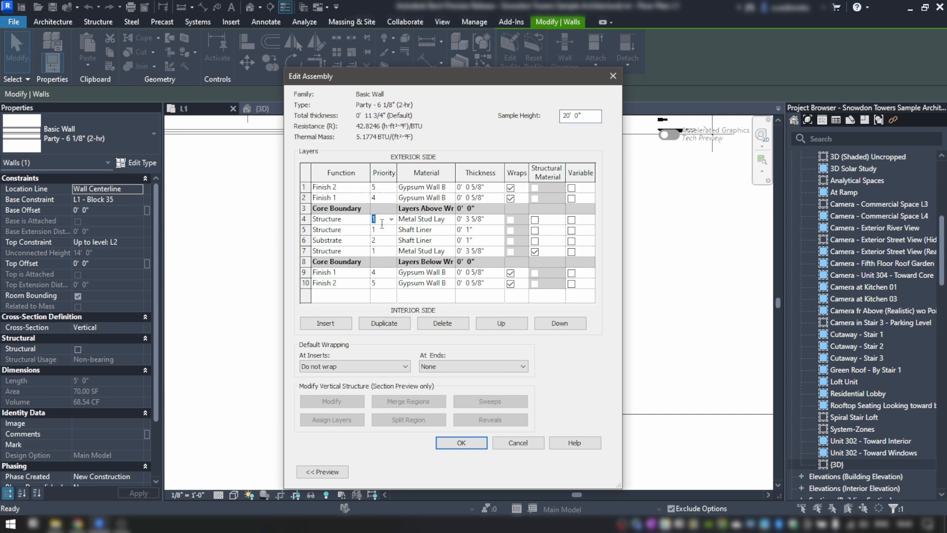
{"action": "left_click", "coordinate": [382, 228]}
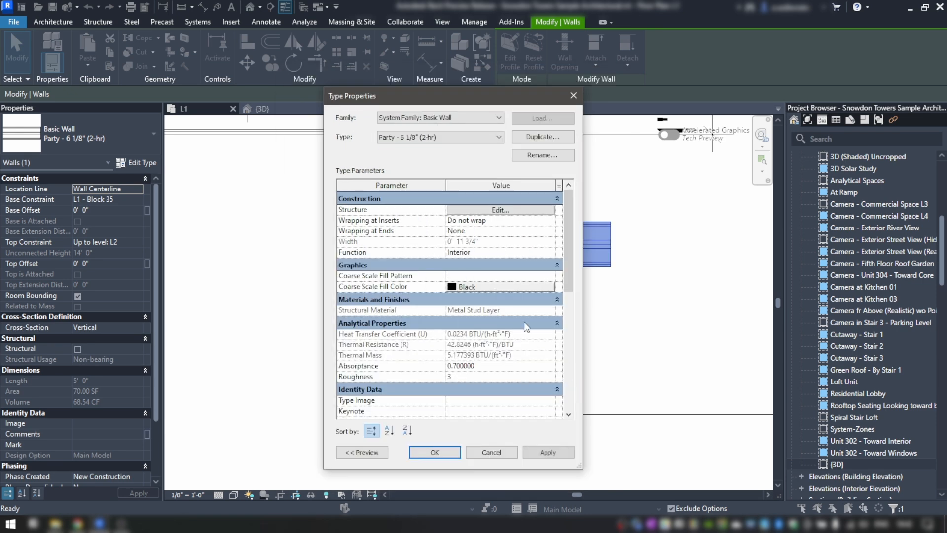
{"action": "left_click", "coordinate": [434, 452]}
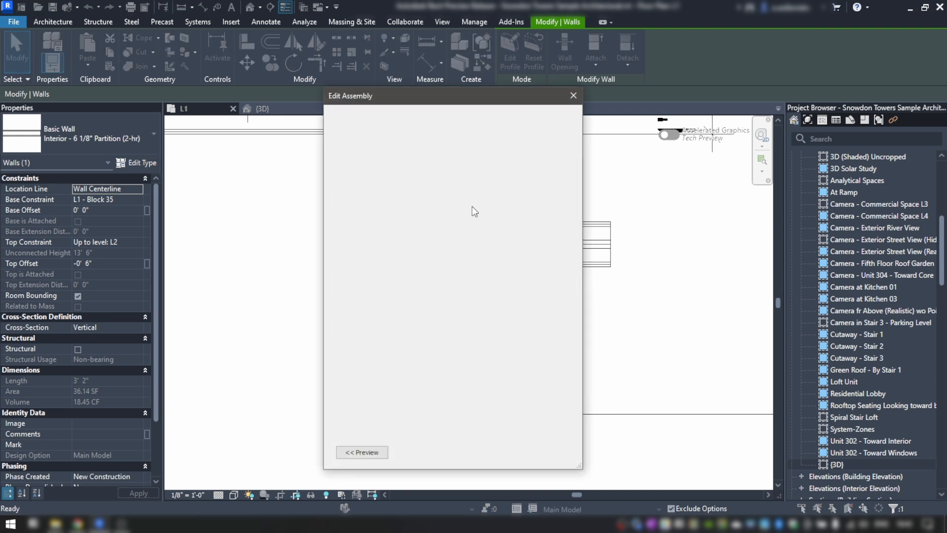
{"action": "left_click", "coordinate": [361, 452]}
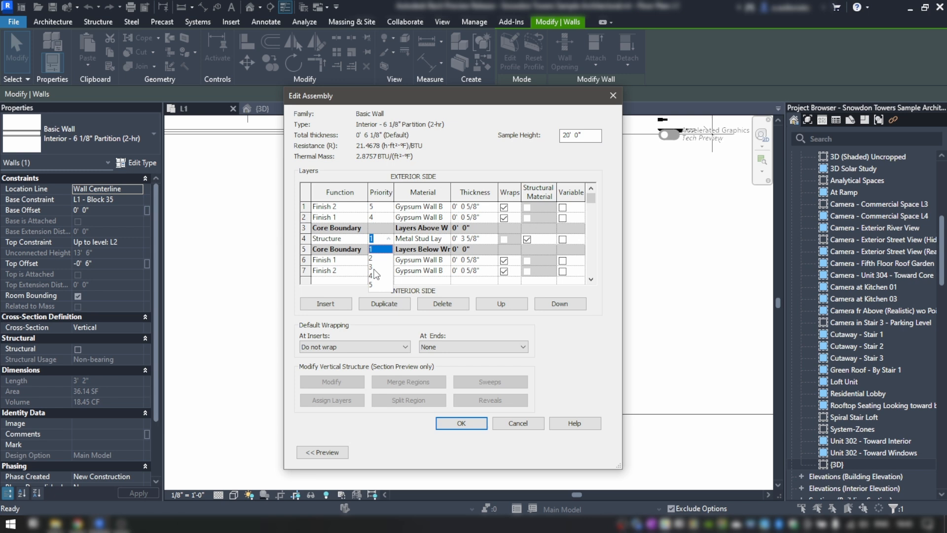
{"action": "left_click", "coordinate": [381, 266]}
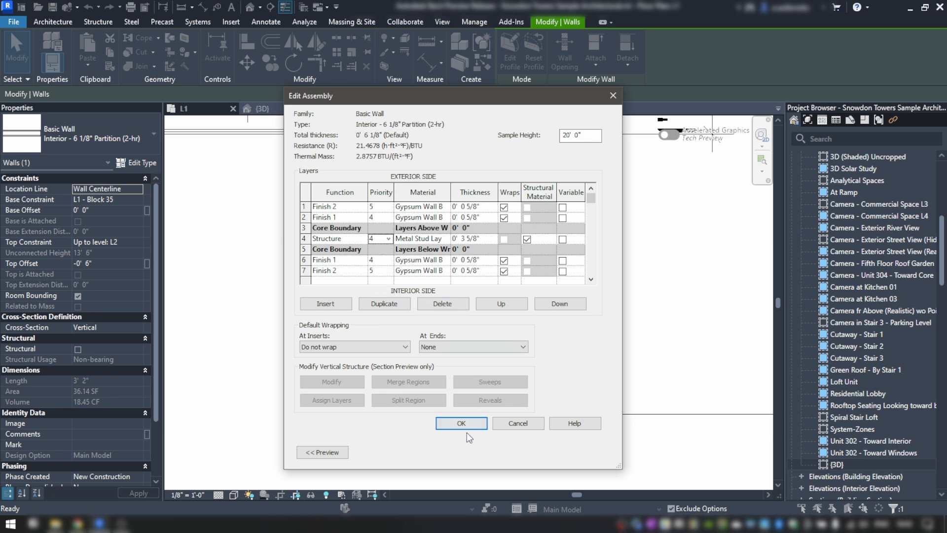
{"action": "left_click", "coordinate": [461, 422]}
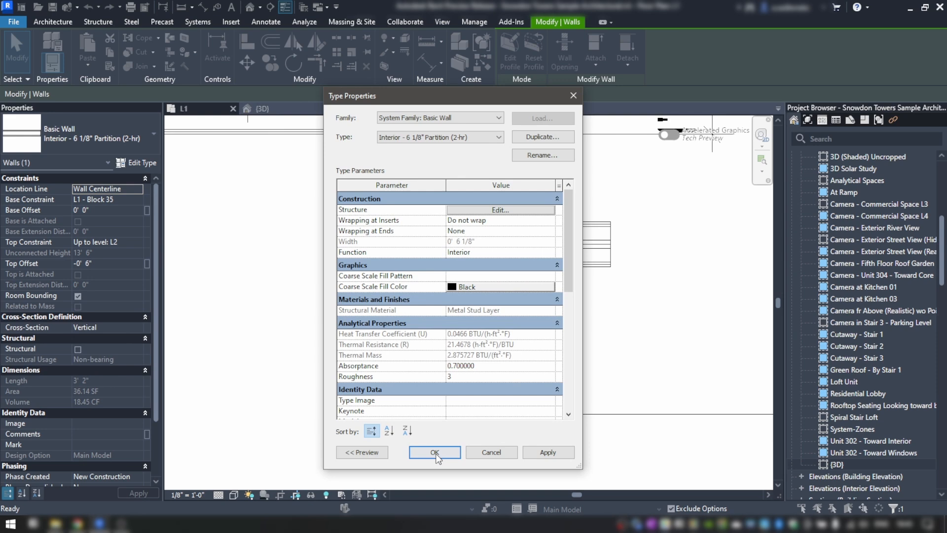
{"action": "left_click", "coordinate": [434, 452]}
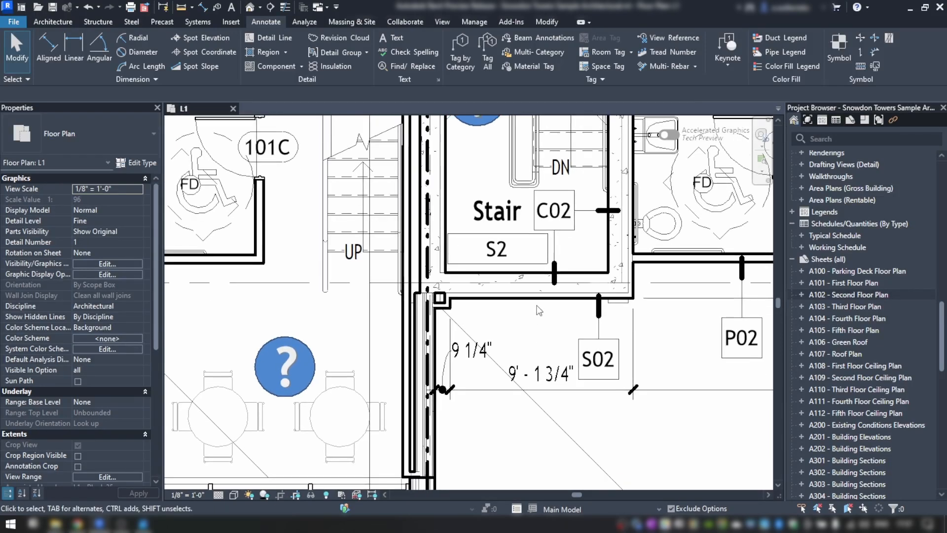
- Move the chase wall type's Metal Furring layer below the Core Boundary and apply the type
{"action": "left_click", "coordinate": [520, 296]}
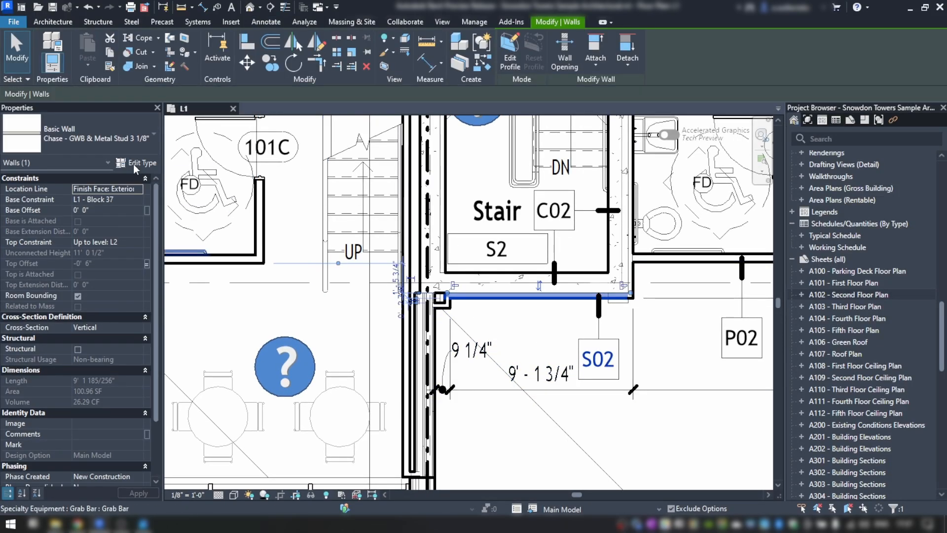
{"action": "left_click", "coordinate": [143, 164]}
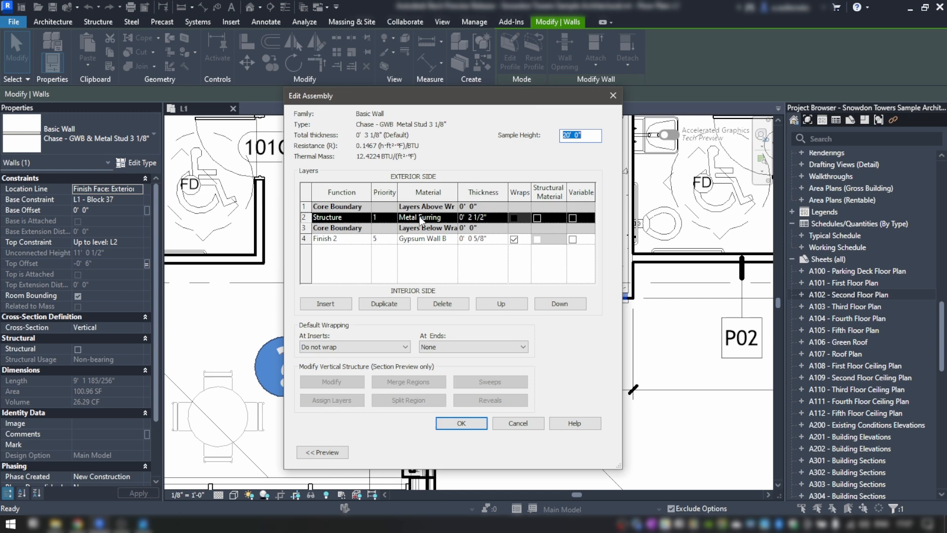
{"action": "left_click", "coordinate": [559, 303]}
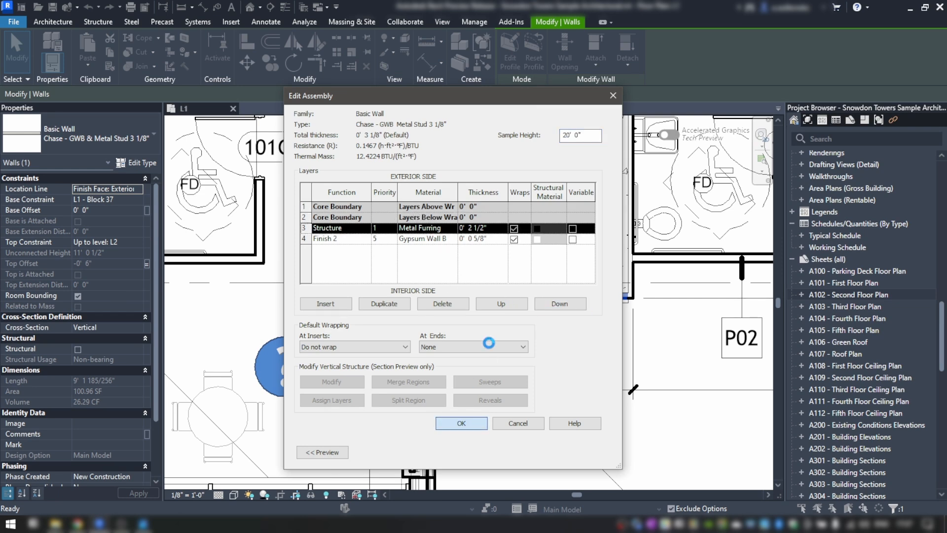
{"action": "left_click", "coordinate": [461, 423]}
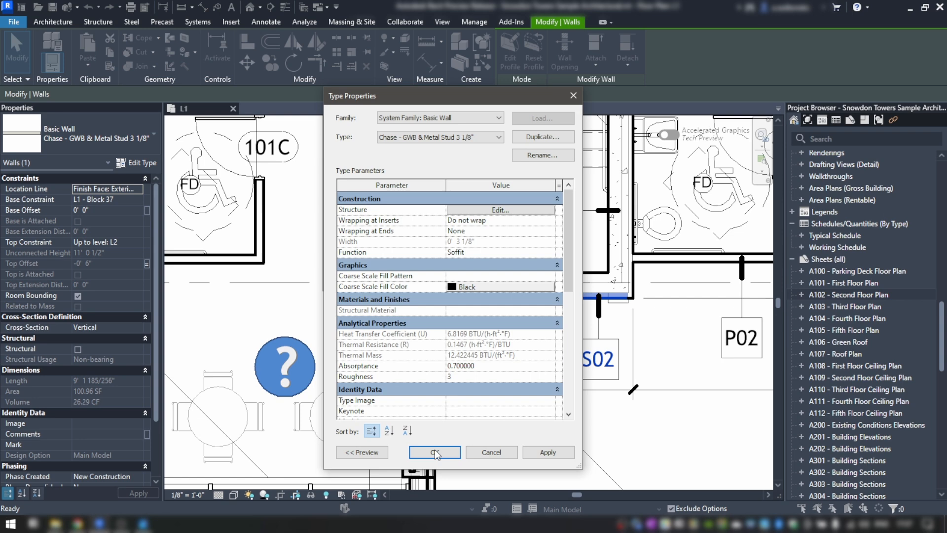
{"action": "left_click", "coordinate": [434, 452]}
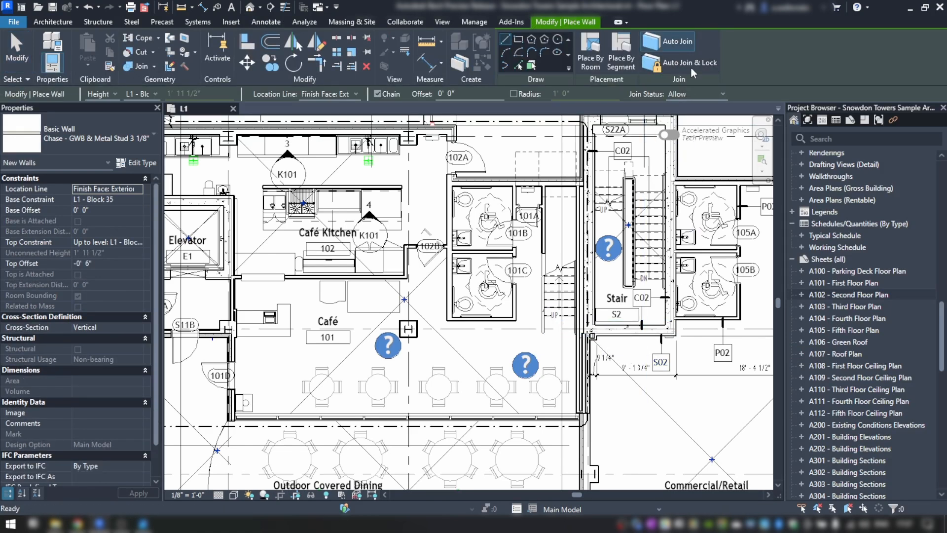
{"action": "mouse_move", "coordinate": [689, 67]}
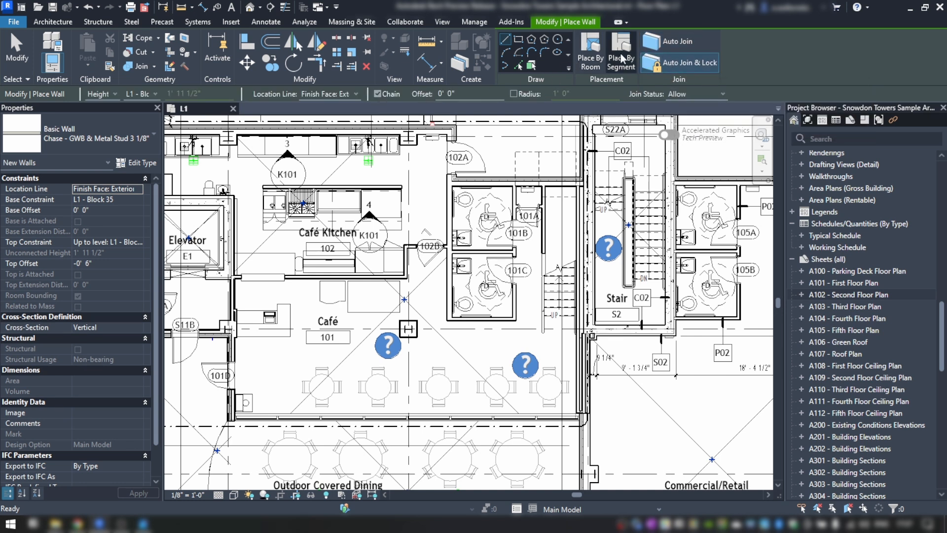
- Place a Chase GWB & Metal Stud wall by segment on an edge near the Café
{"action": "left_click", "coordinate": [620, 54]}
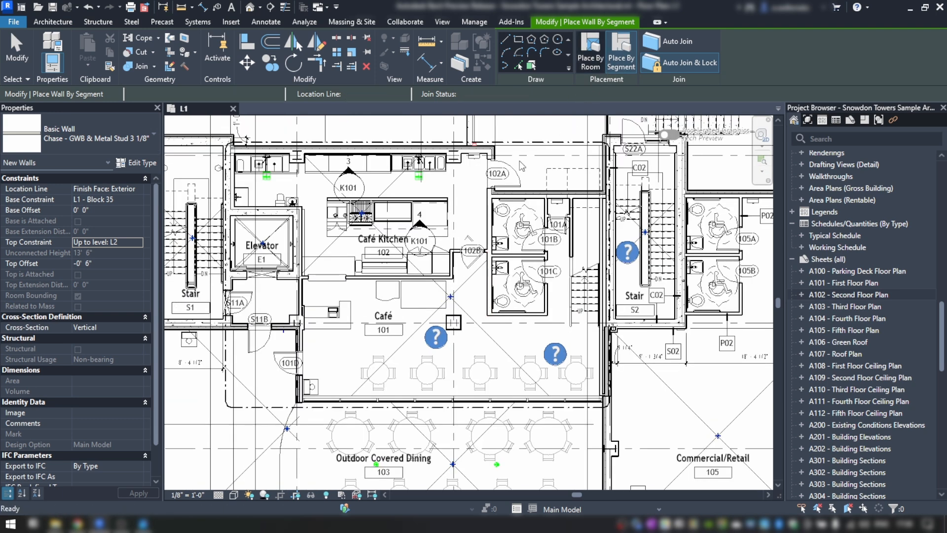
{"action": "left_click", "coordinate": [590, 52]}
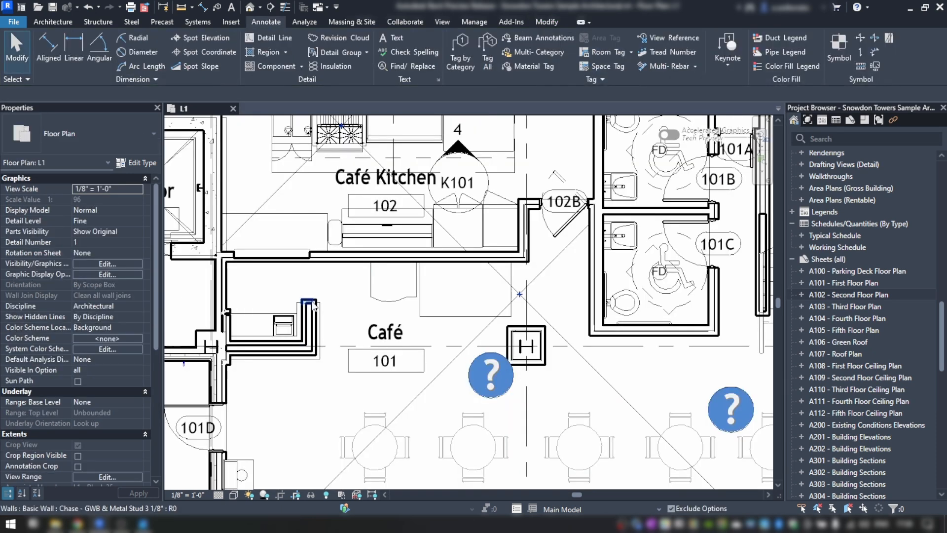
{"action": "left_click", "coordinate": [589, 266]}
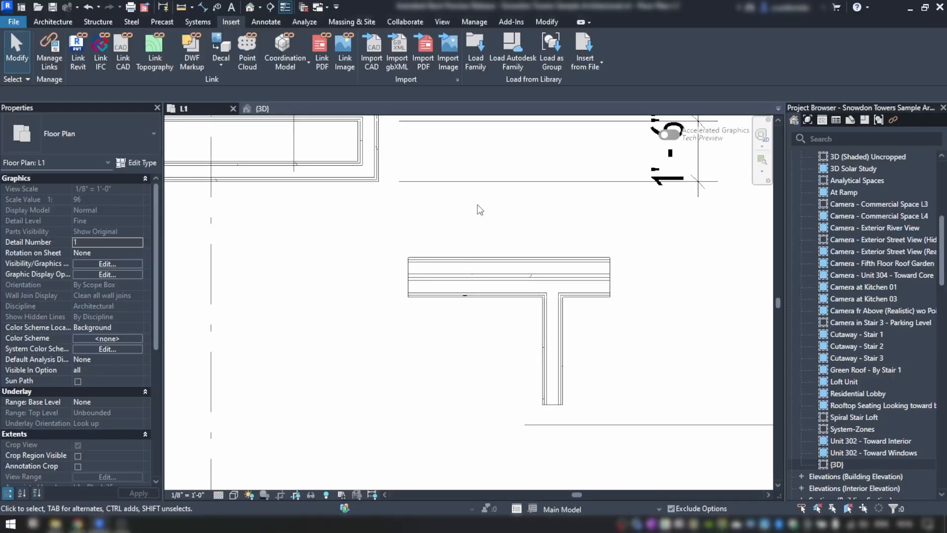
{"action": "mouse_move", "coordinate": [49, 51]}
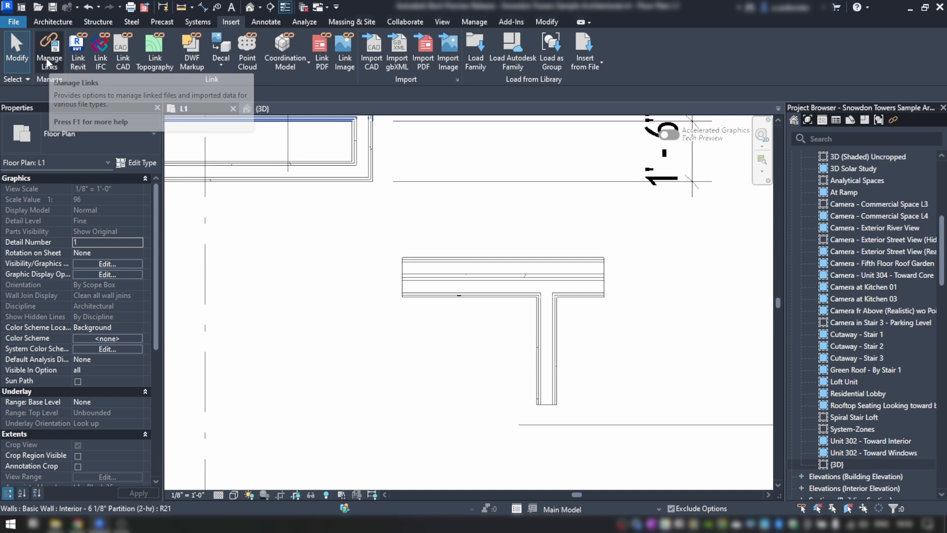
- Remove the imported Architectural L1 floor plan DWG in Manage Links
{"action": "left_click", "coordinate": [49, 50]}
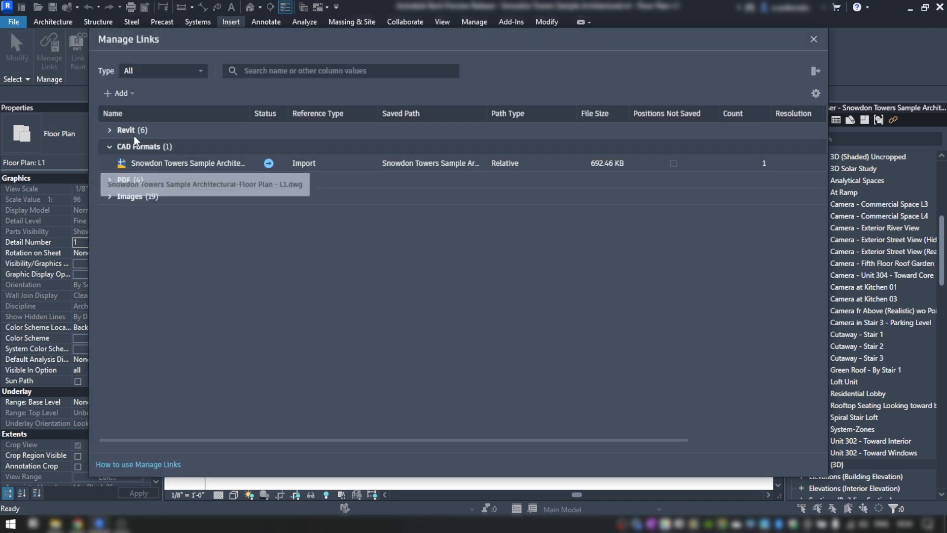
{"action": "left_click", "coordinate": [110, 129]}
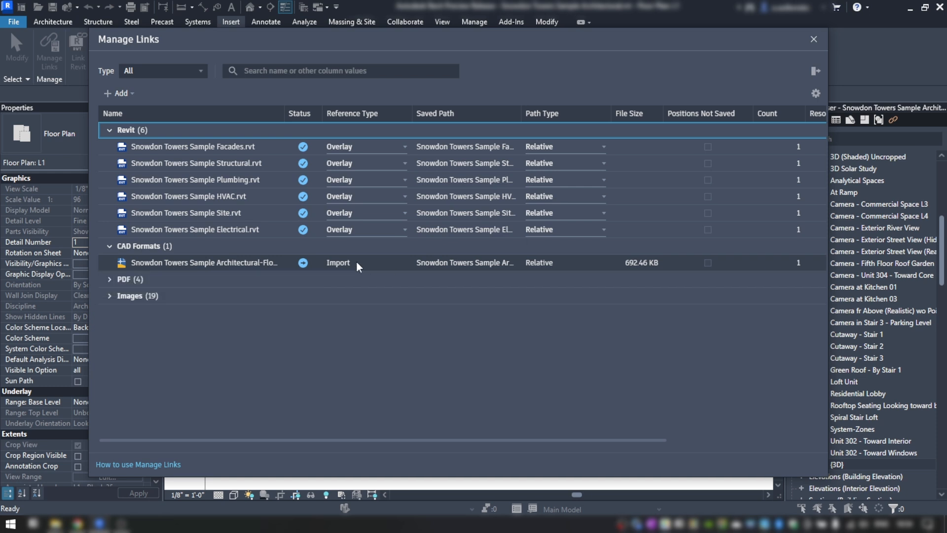
{"action": "left_click", "coordinate": [205, 262]}
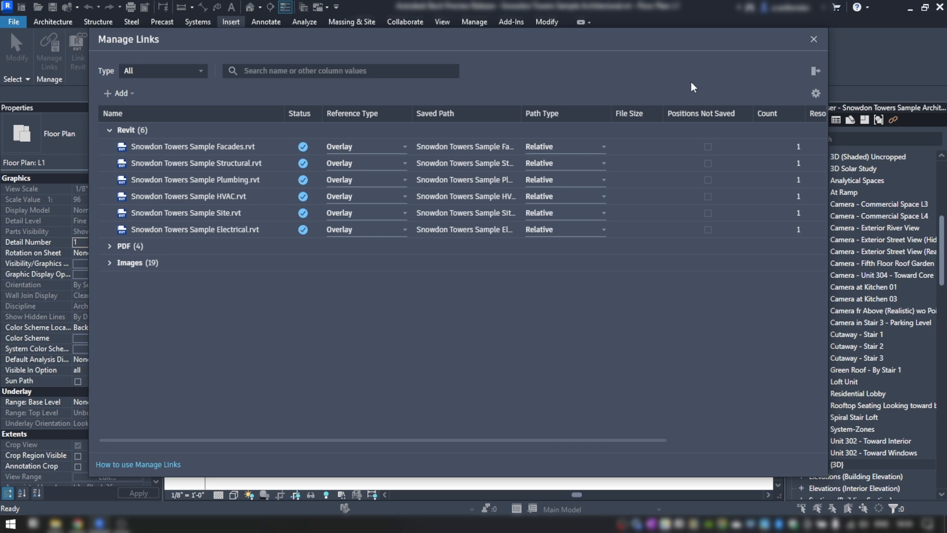
{"action": "left_click", "coordinate": [814, 39]}
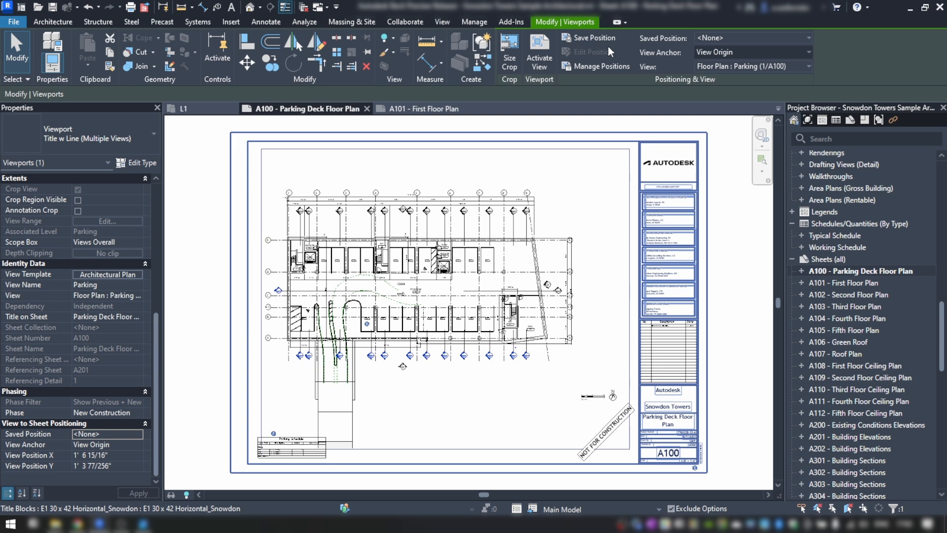
- Save the parking deck viewport position as 'Plans' and apply it to sheet A101's viewport
{"action": "left_click", "coordinate": [592, 37]}
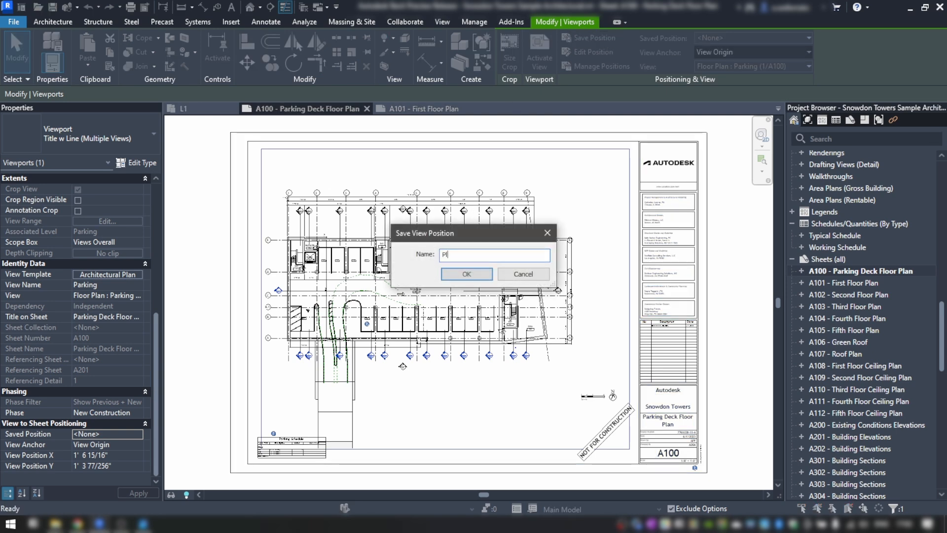
{"action": "left_click", "coordinate": [465, 274]}
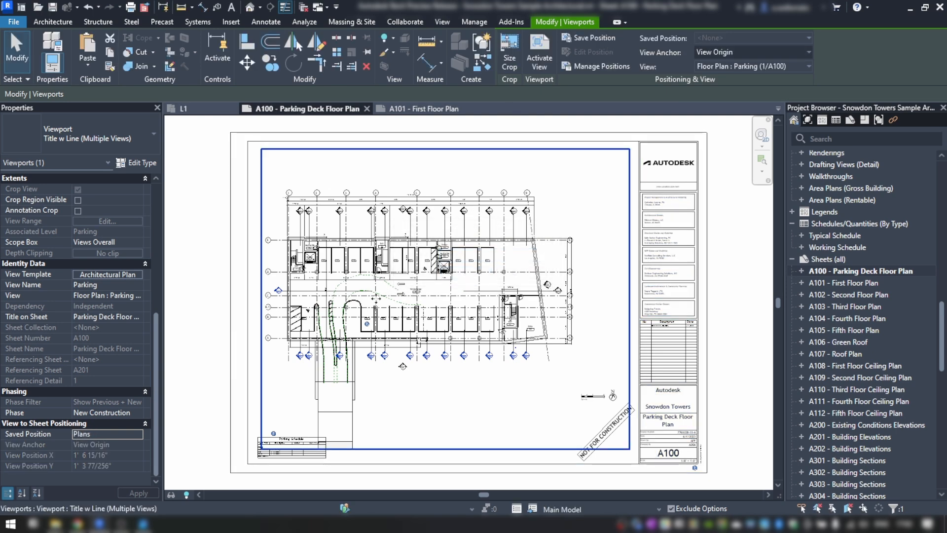
{"action": "left_click", "coordinate": [416, 108]}
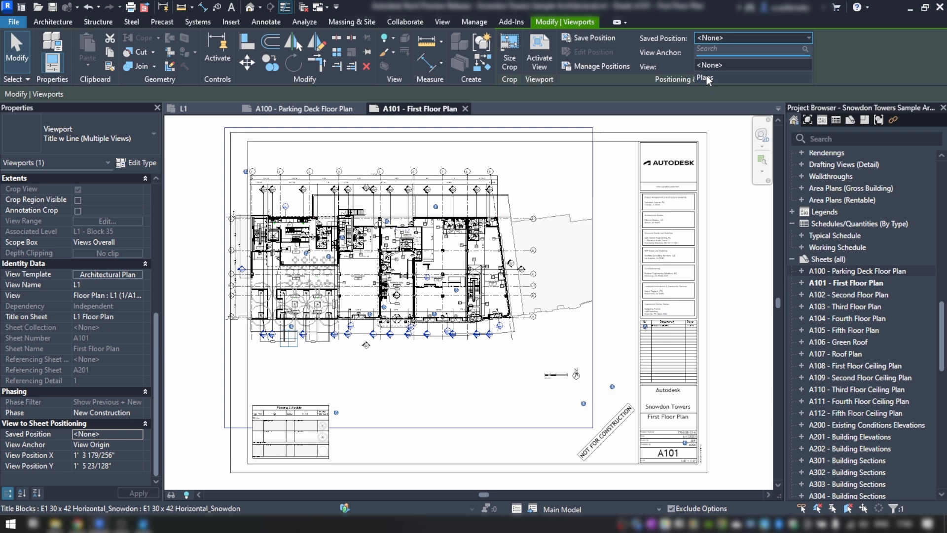
{"action": "left_click", "coordinate": [705, 78]}
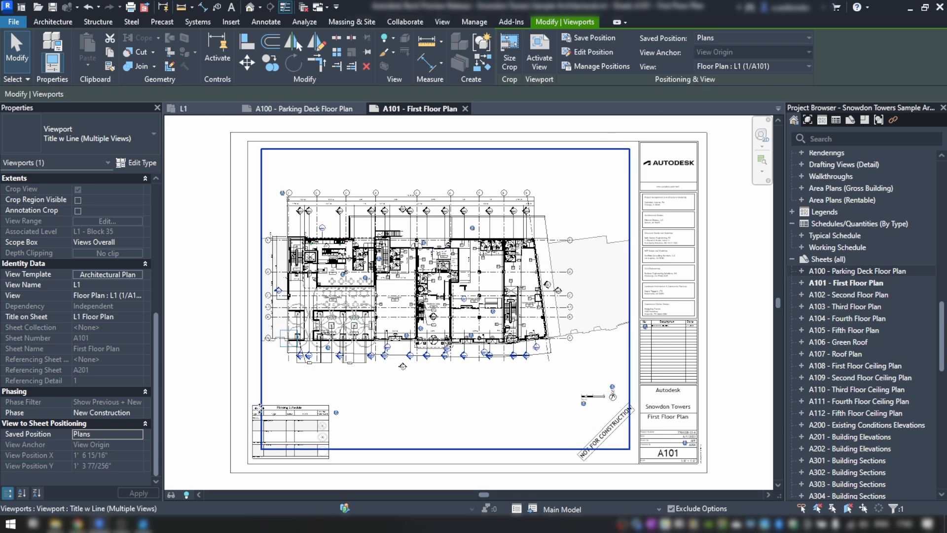
- Open sheet A102 Second Floor Plan and select its viewport
{"action": "left_click", "coordinate": [474, 22]}
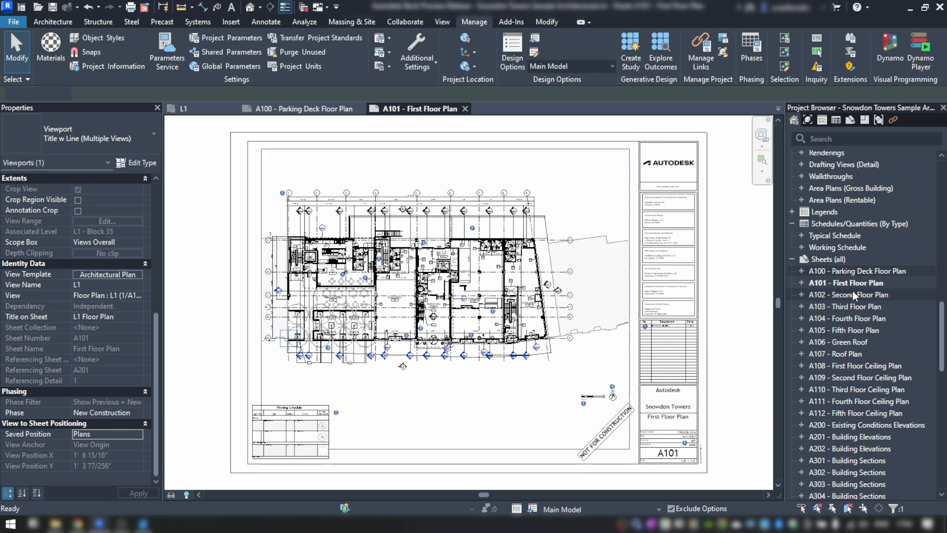
{"action": "left_click", "coordinate": [860, 271]}
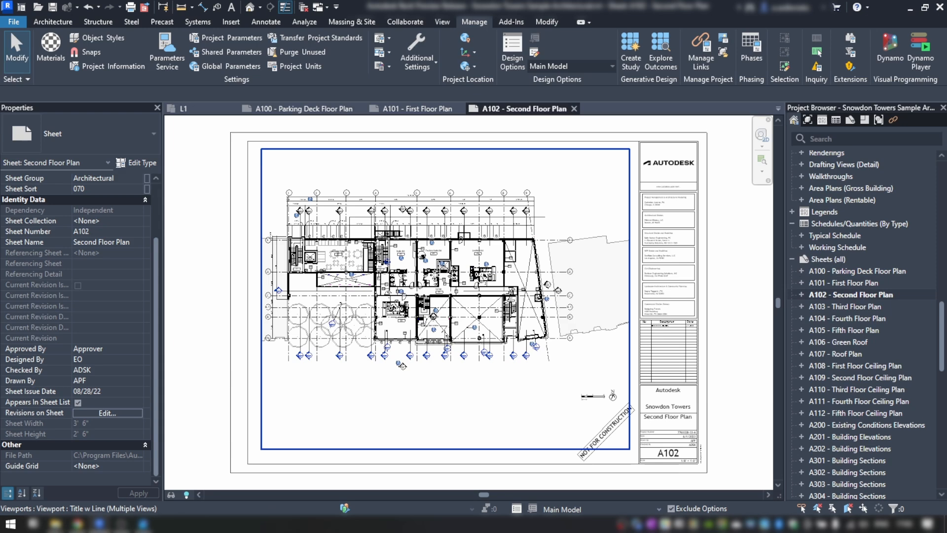
{"action": "left_click", "coordinate": [441, 284]}
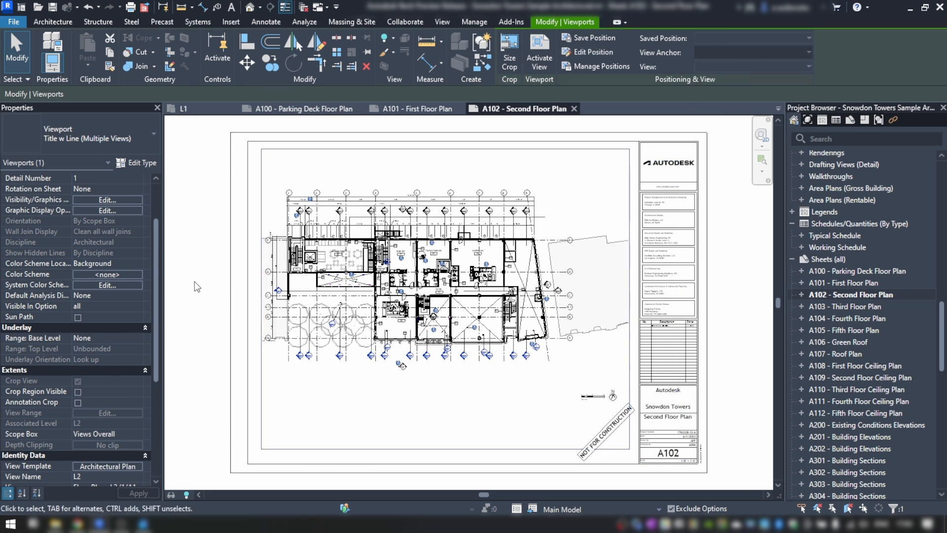
- Open the {3D} view and orbit around the Snowdon Towers buildings
{"action": "left_click", "coordinate": [289, 324]}
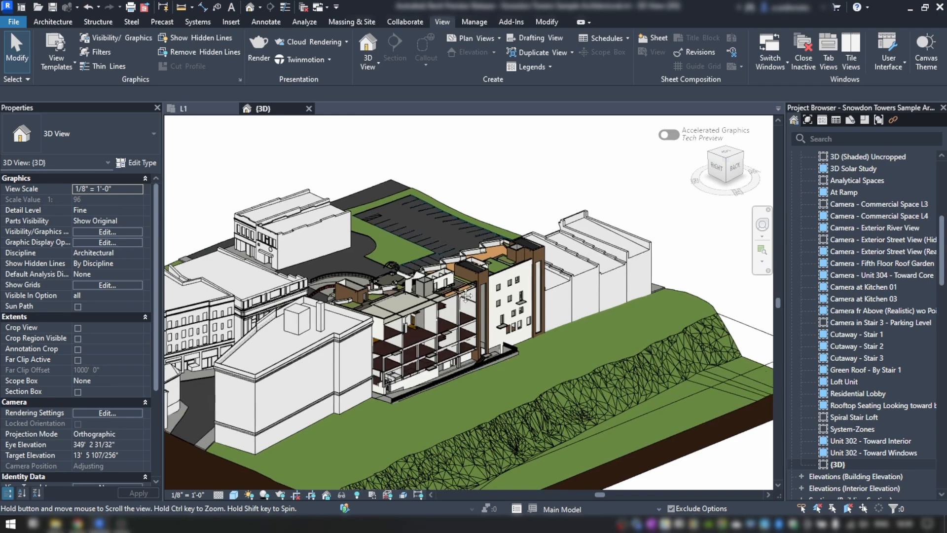
{"action": "left_click_drag", "start_coordinate": [471, 296], "coordinate": [501, 296]}
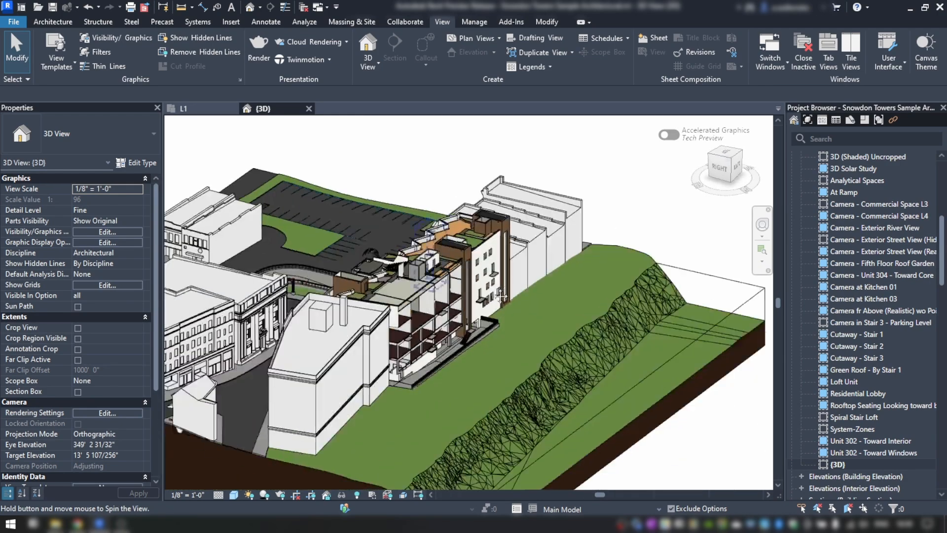
{"action": "left_click_drag", "start_coordinate": [501, 296], "coordinate": [546, 320]}
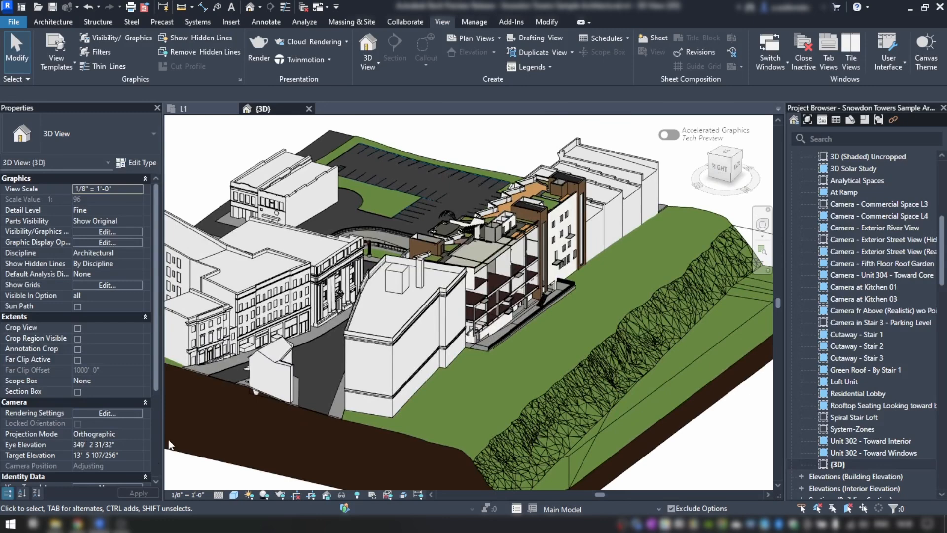
{"action": "right_click", "coordinate": [9, 525]}
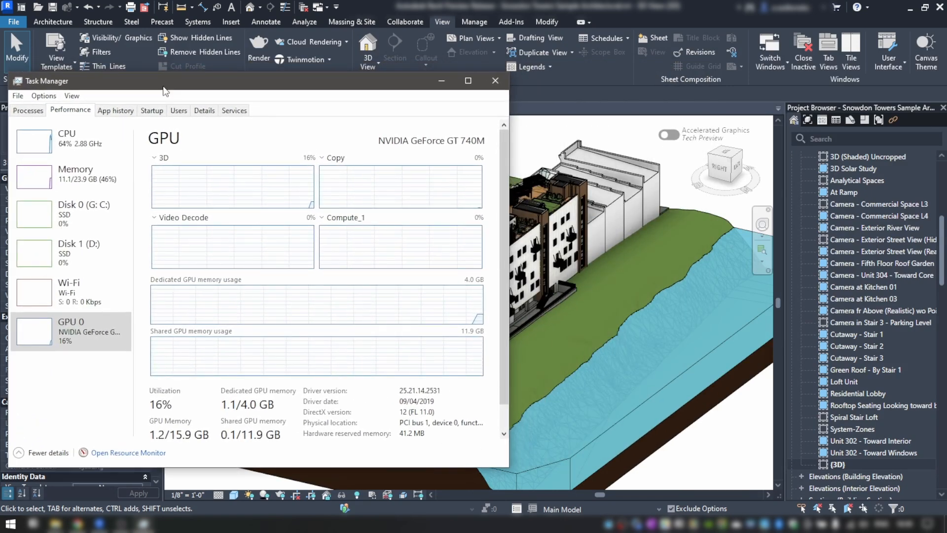
{"action": "mouse_move", "coordinate": [625, 245]}
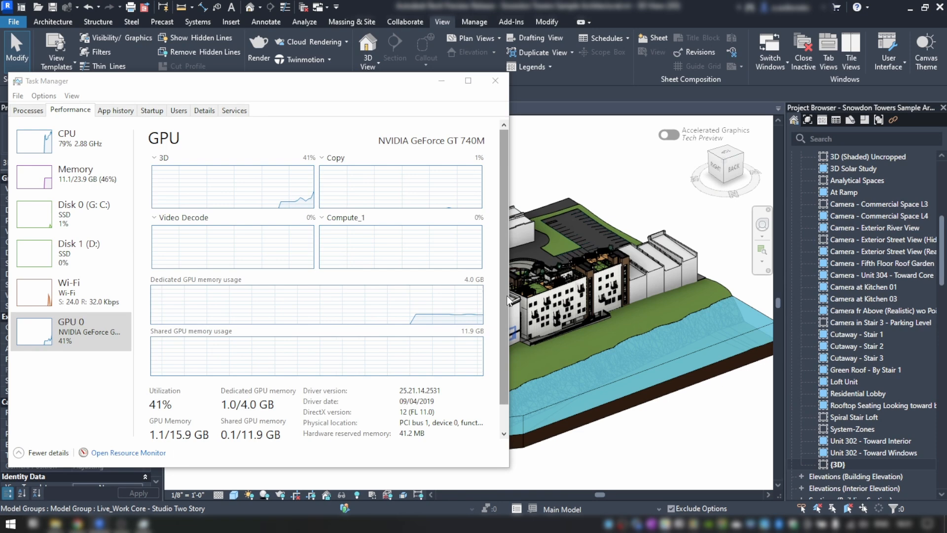
- Narrow the Task Manager window and orbit the model while watching GPU load
{"action": "left_click_drag", "start_coordinate": [507, 302], "coordinate": [358, 301]}
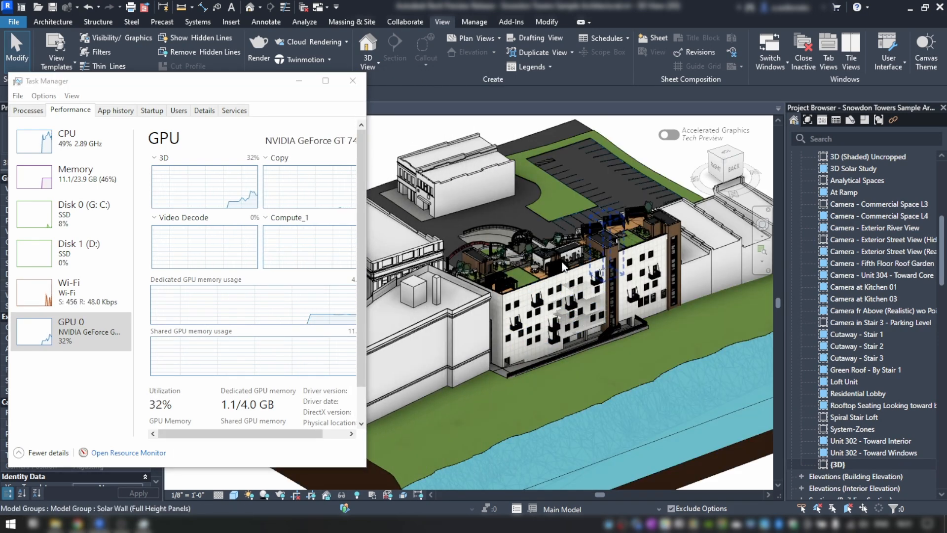
{"action": "left_click_drag", "start_coordinate": [562, 267], "coordinate": [453, 296]}
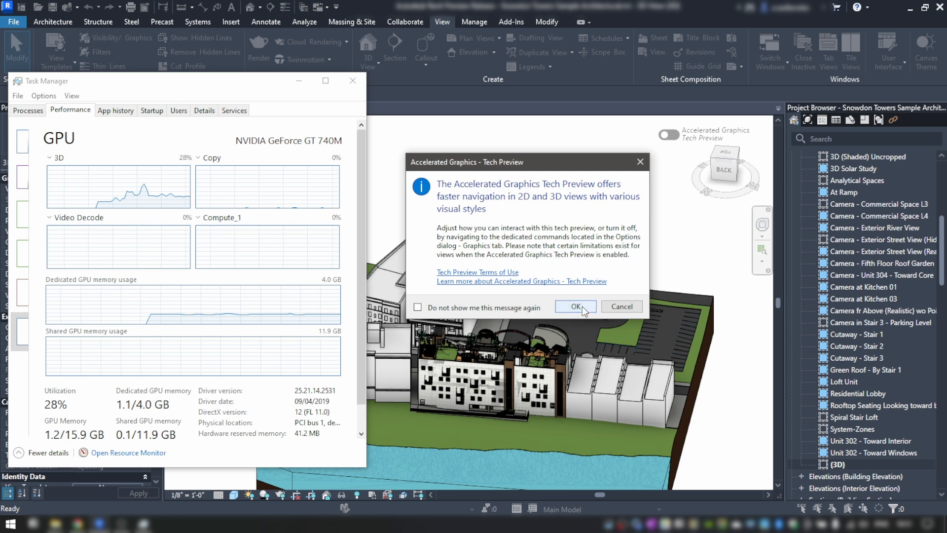
- Accept the Tech Preview notice and orbit the building with accelerated graphics on
{"action": "left_click", "coordinate": [574, 306]}
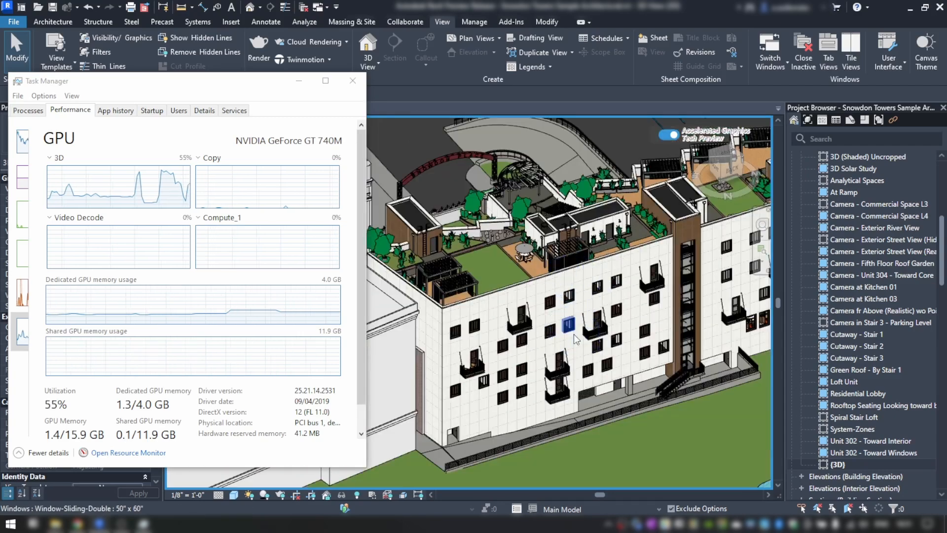
{"action": "left_click_drag", "start_coordinate": [573, 339], "coordinate": [622, 324]}
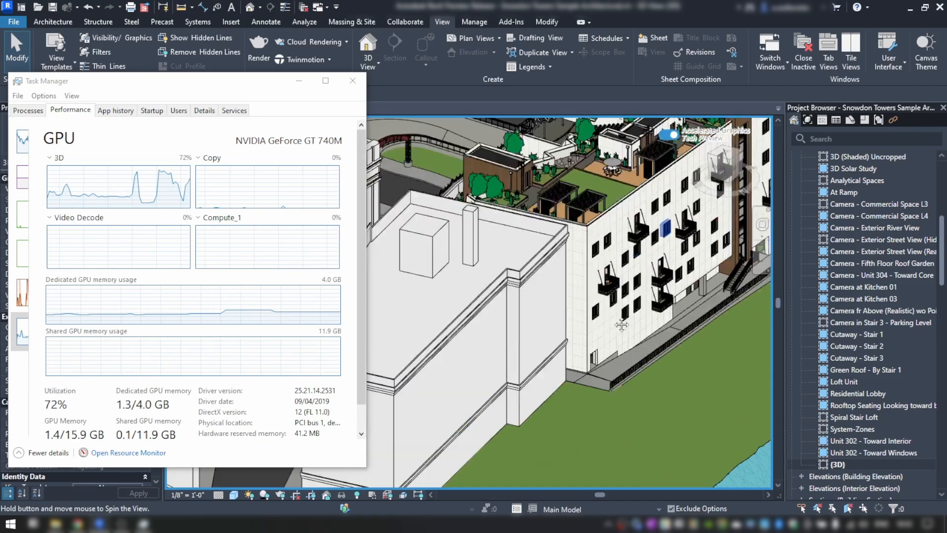
{"action": "left_click_drag", "start_coordinate": [622, 324], "coordinate": [547, 329]}
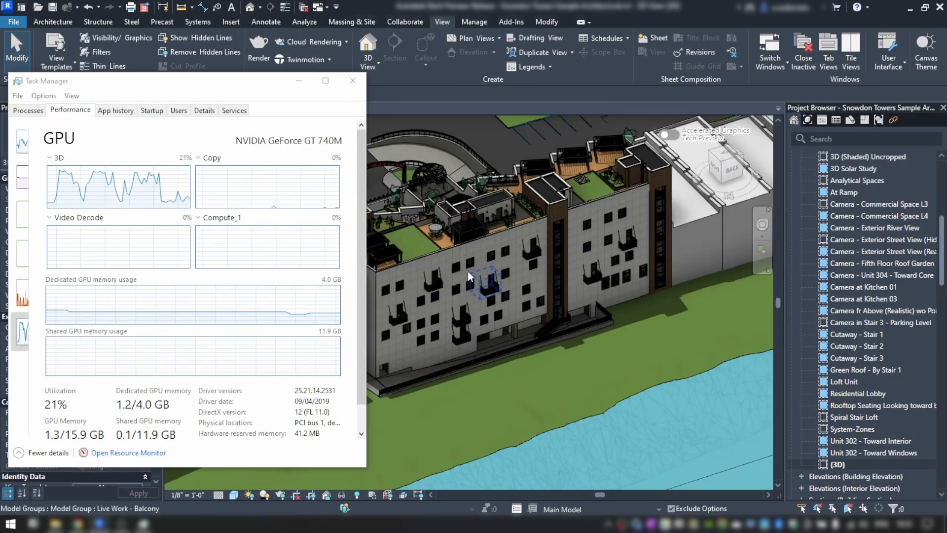
{"action": "left_click_drag", "start_coordinate": [484, 278], "coordinate": [556, 402]}
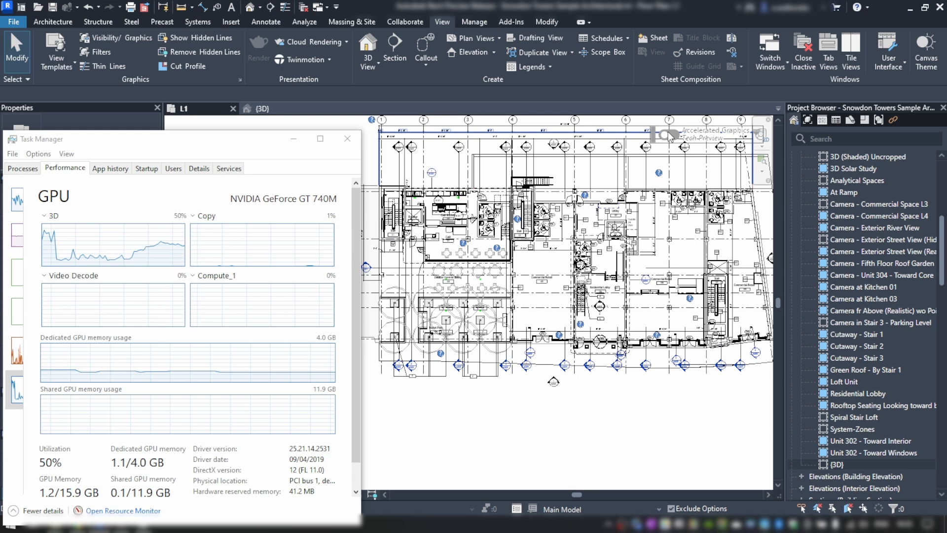
- Open Revit's File > Options dialog over the L1 plan
{"action": "left_click", "coordinate": [669, 135]}
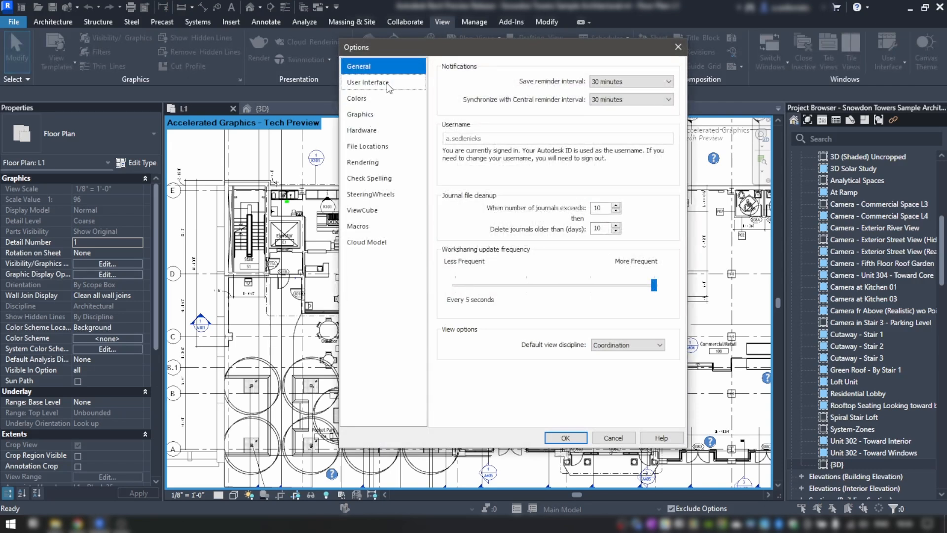
- Review the Hardware page with hardware acceleration enabled, then close Options with OK
{"action": "left_click", "coordinate": [361, 130]}
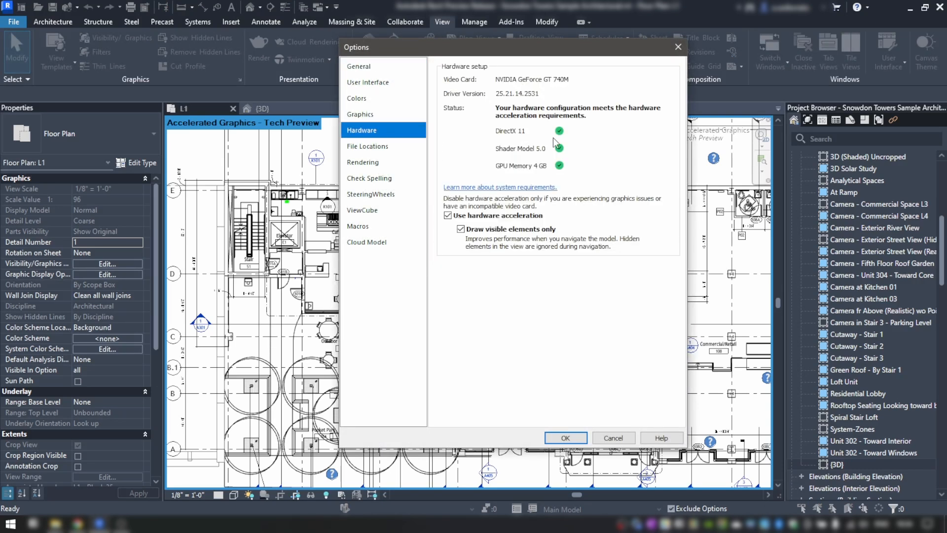
{"action": "mouse_move", "coordinate": [495, 79]}
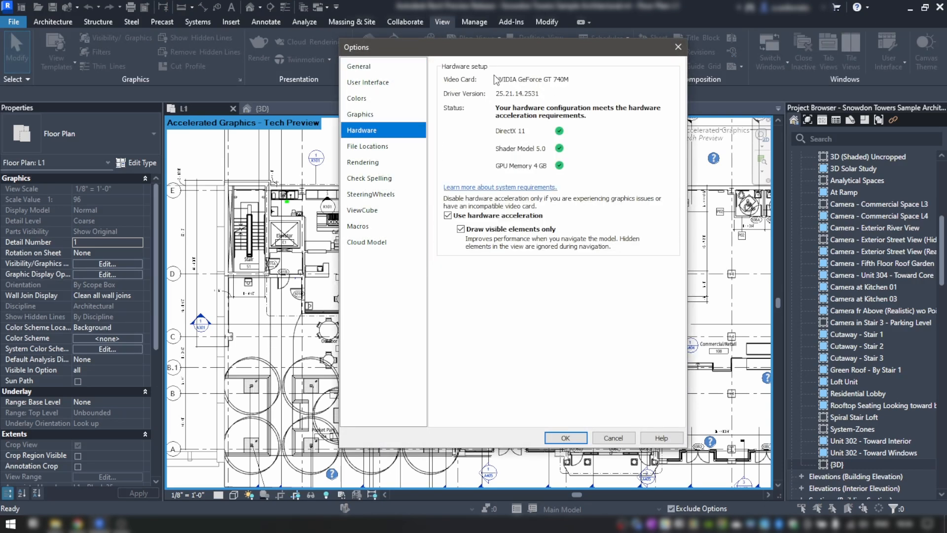
{"action": "mouse_move", "coordinate": [530, 105]}
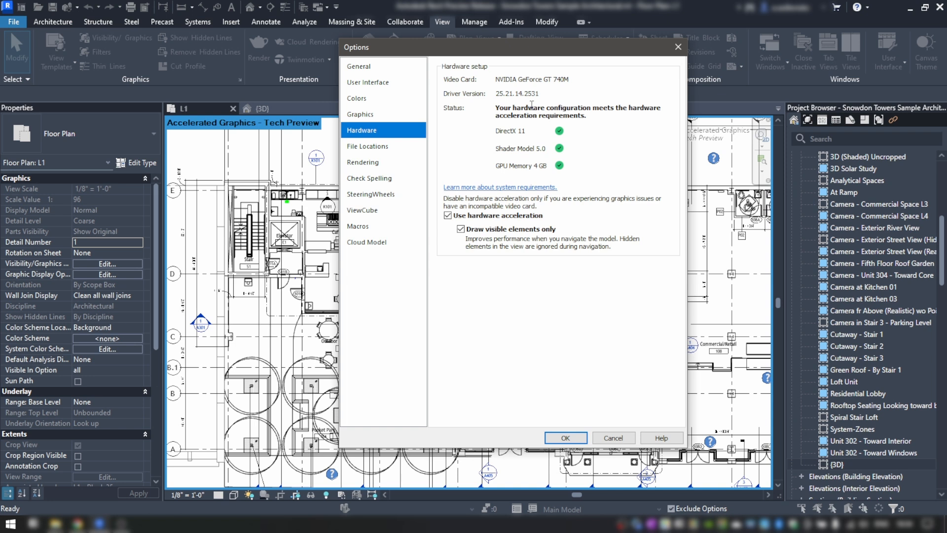
{"action": "mouse_move", "coordinate": [566, 159]}
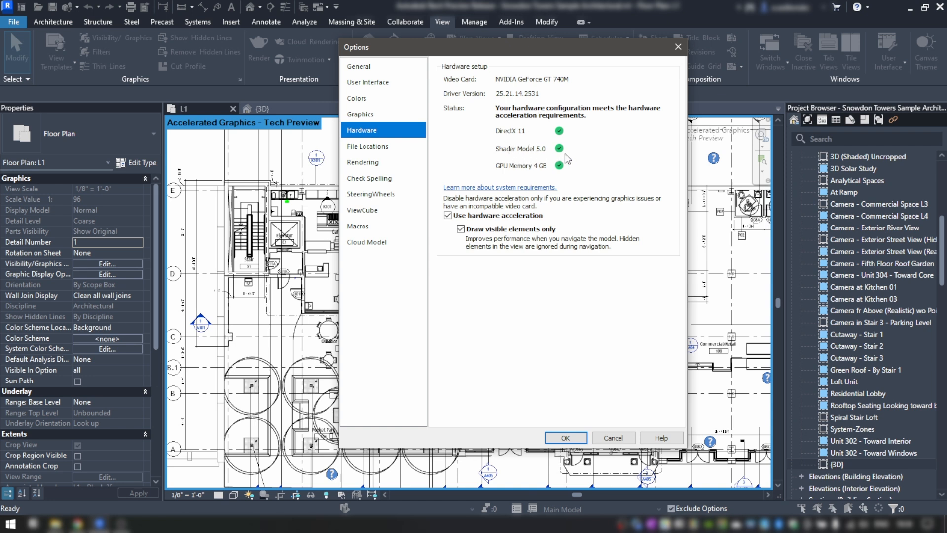
{"action": "mouse_move", "coordinate": [506, 107]}
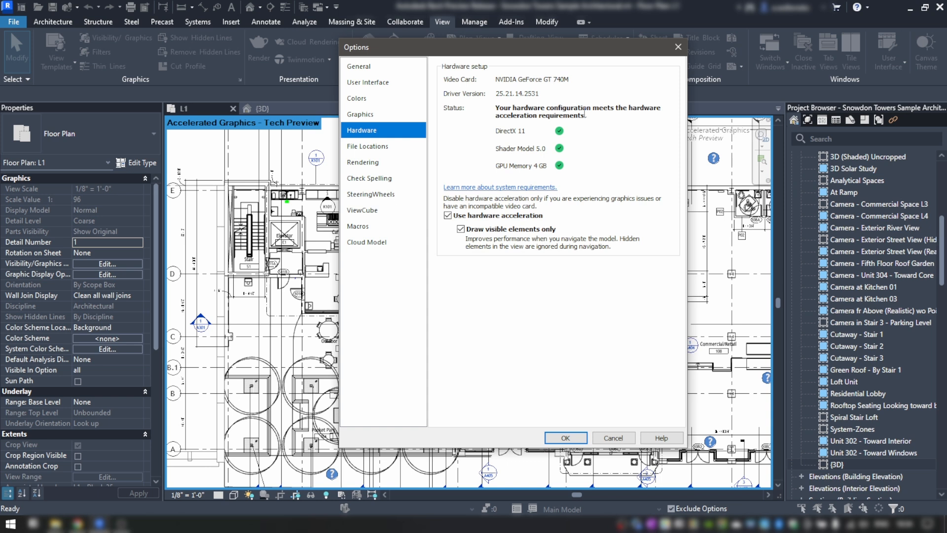
{"action": "left_click_drag", "start_coordinate": [497, 115], "coordinate": [584, 116]}
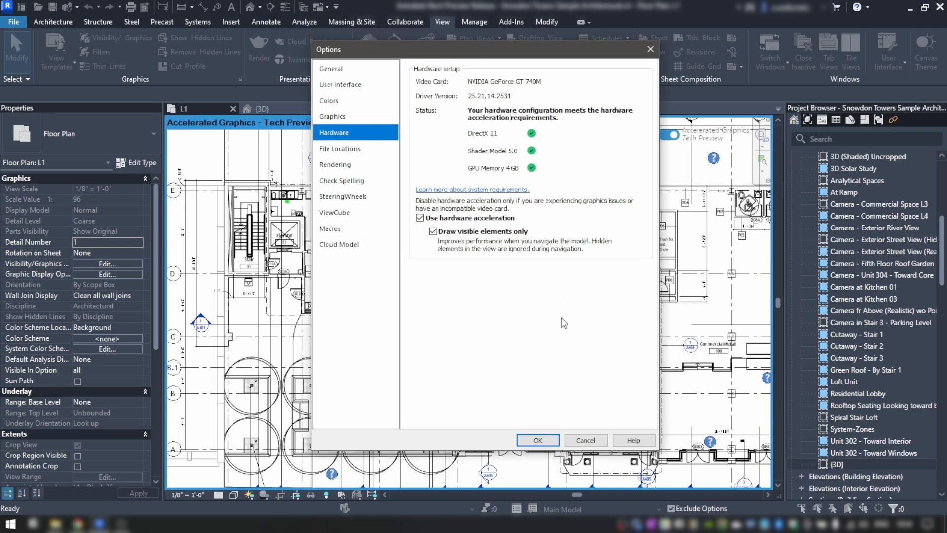
{"action": "left_click", "coordinate": [536, 439]}
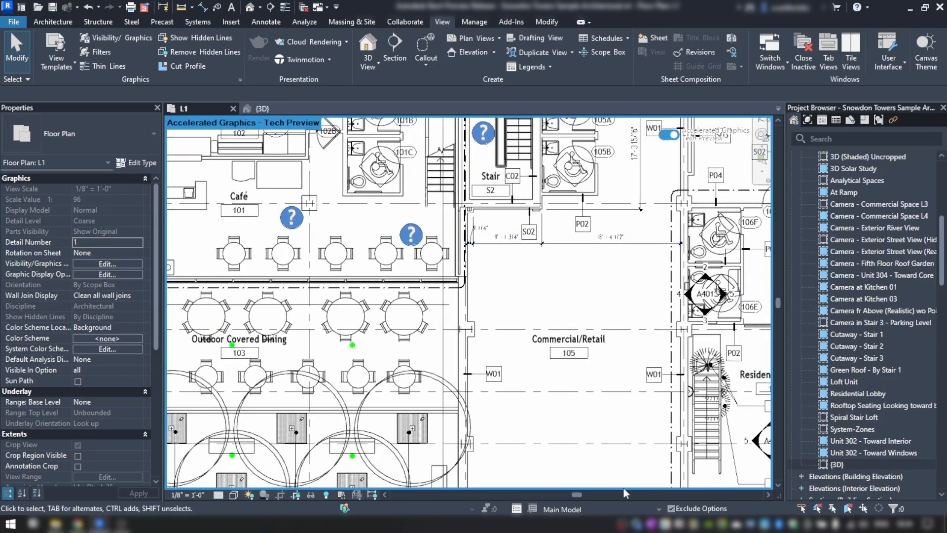
{"action": "left_click", "coordinate": [665, 134]}
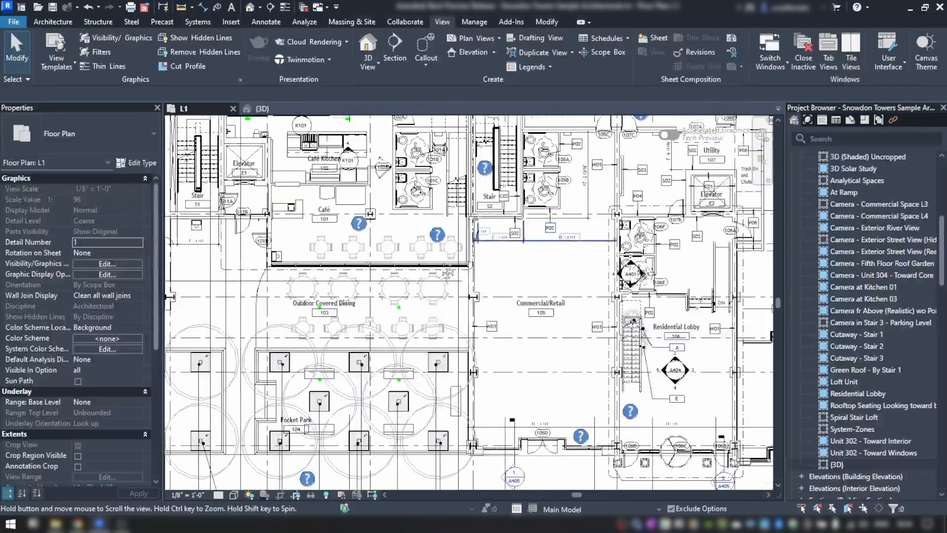
{"action": "left_click", "coordinate": [474, 22]}
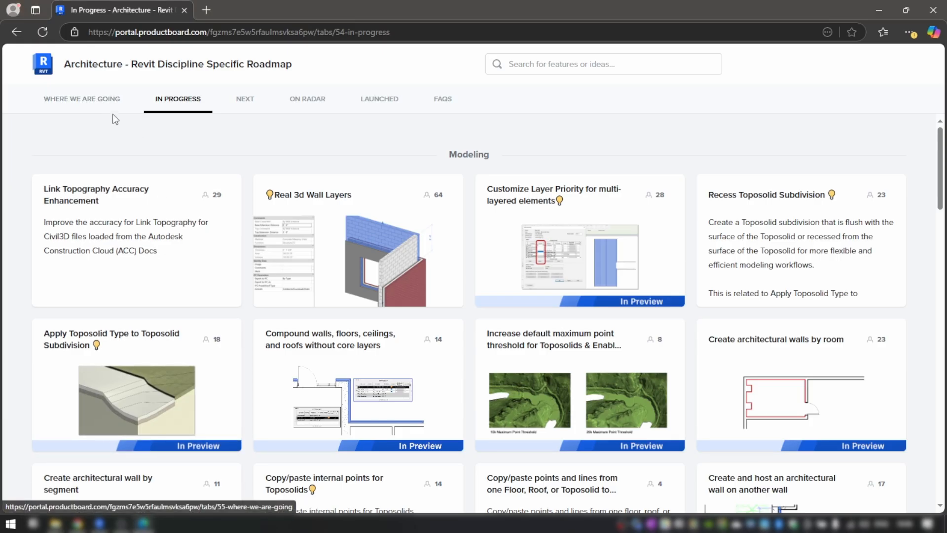
- Open the Foundational Automations for Repetitive Tasks card under Where We Are Going and highlight description text
{"action": "left_click", "coordinate": [81, 99]}
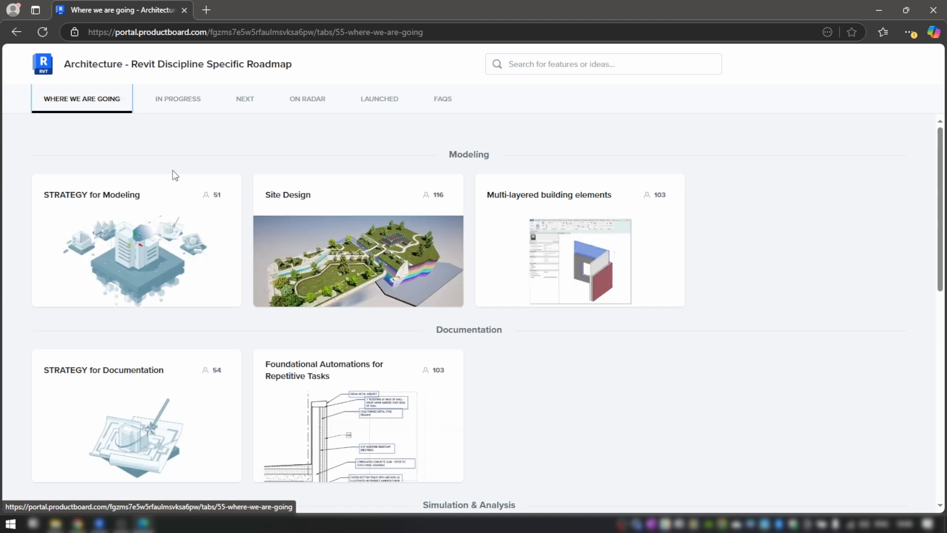
{"action": "scroll", "scroll_direction": "down", "scroll_amount": 3}
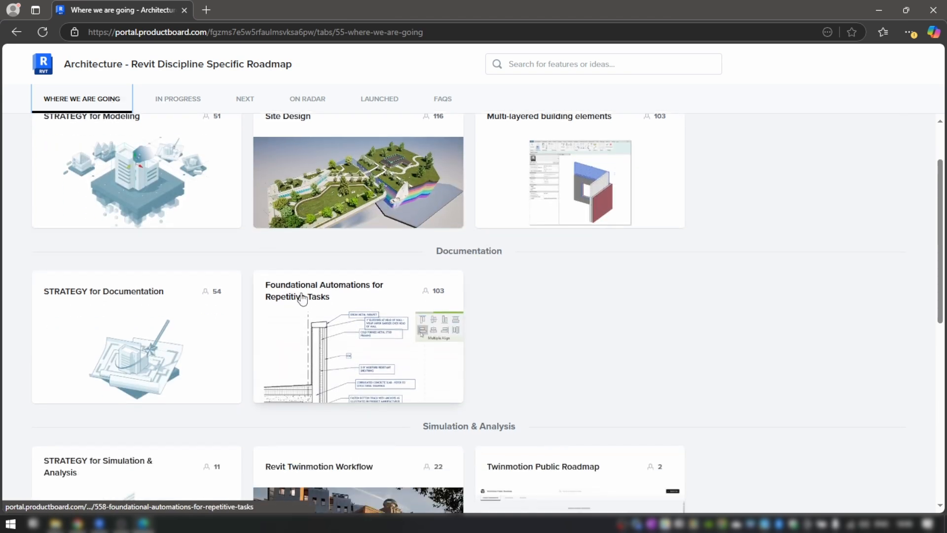
{"action": "left_click", "coordinate": [325, 291]}
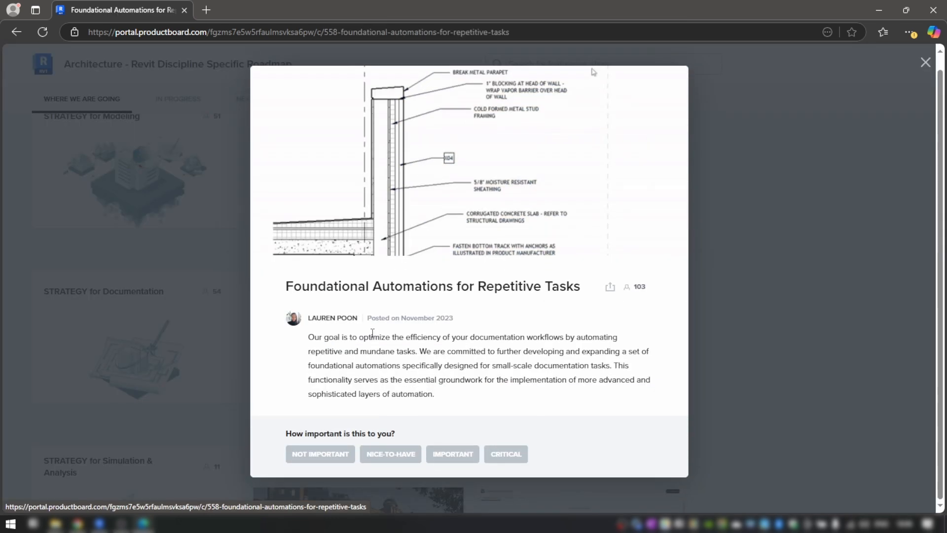
{"action": "left_click_drag", "start_coordinate": [308, 337], "coordinate": [477, 337]}
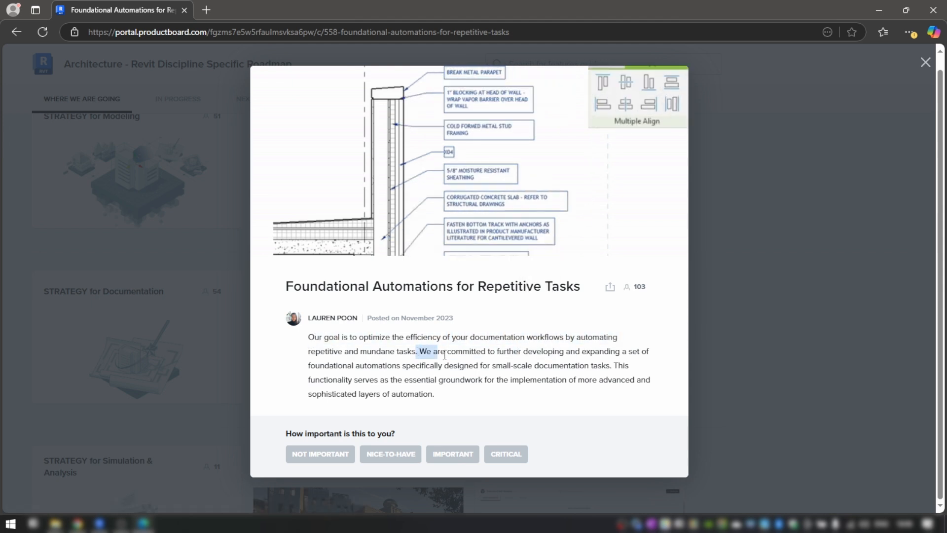
{"action": "left_click_drag", "start_coordinate": [418, 351], "coordinate": [459, 365]}
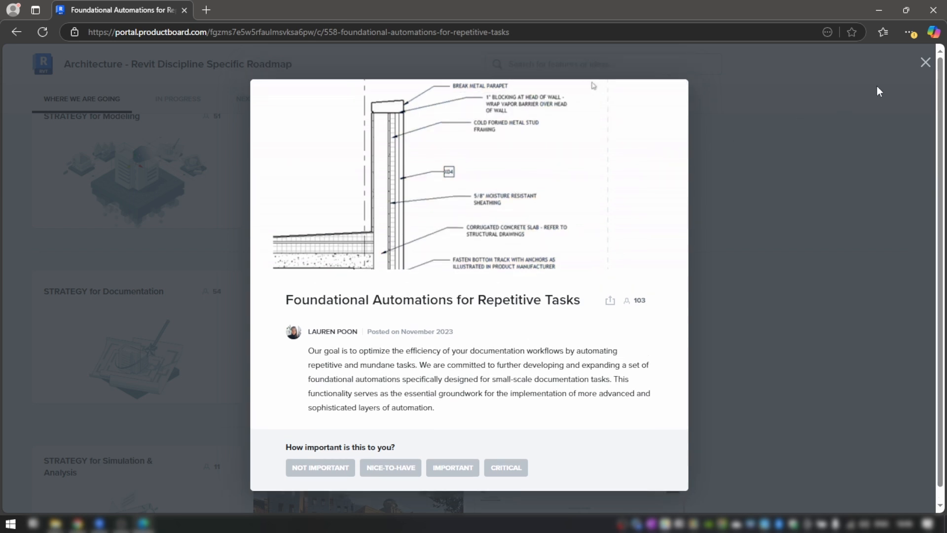
- Close the Foundational Automations card and scroll through the rest of Where We Are Going
{"action": "left_click", "coordinate": [925, 62]}
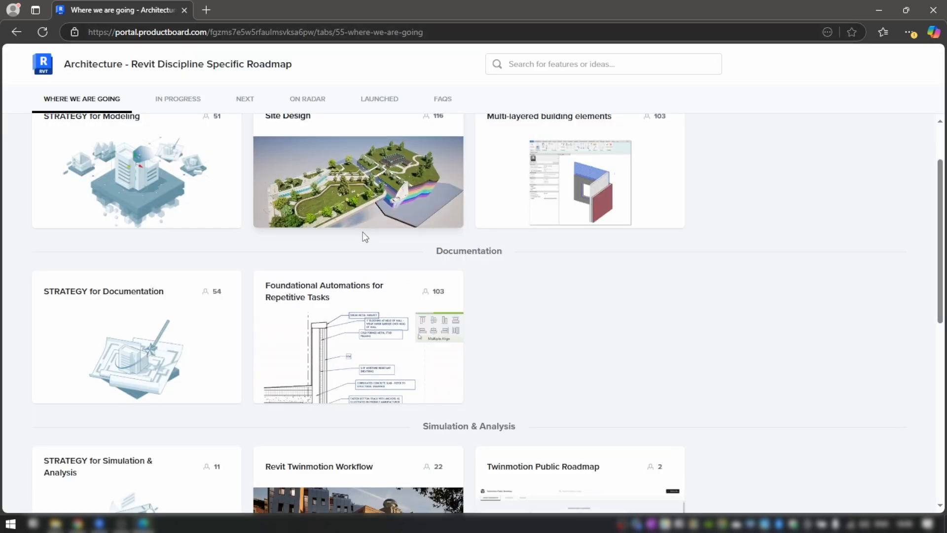
{"action": "scroll", "scroll_direction": "down", "scroll_amount": 3}
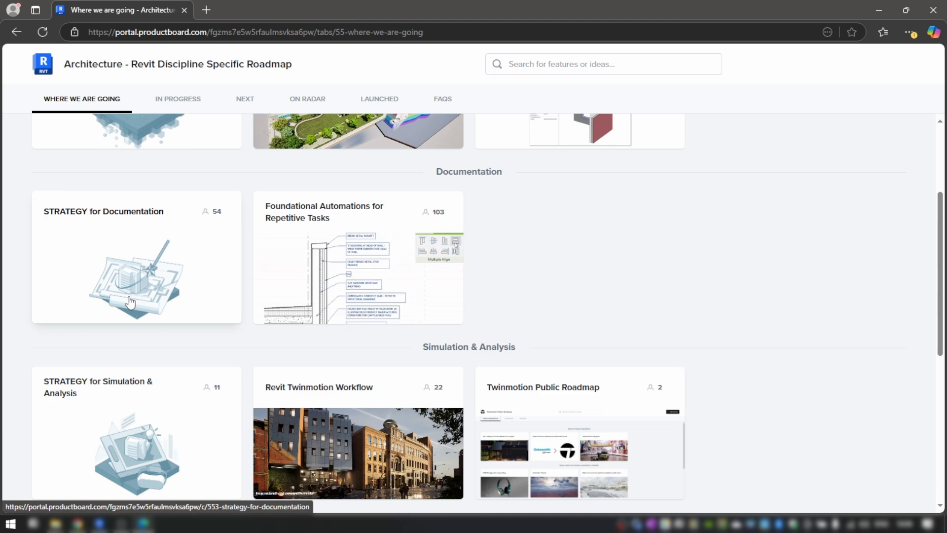
{"action": "scroll", "scroll_direction": "down", "scroll_amount": 3}
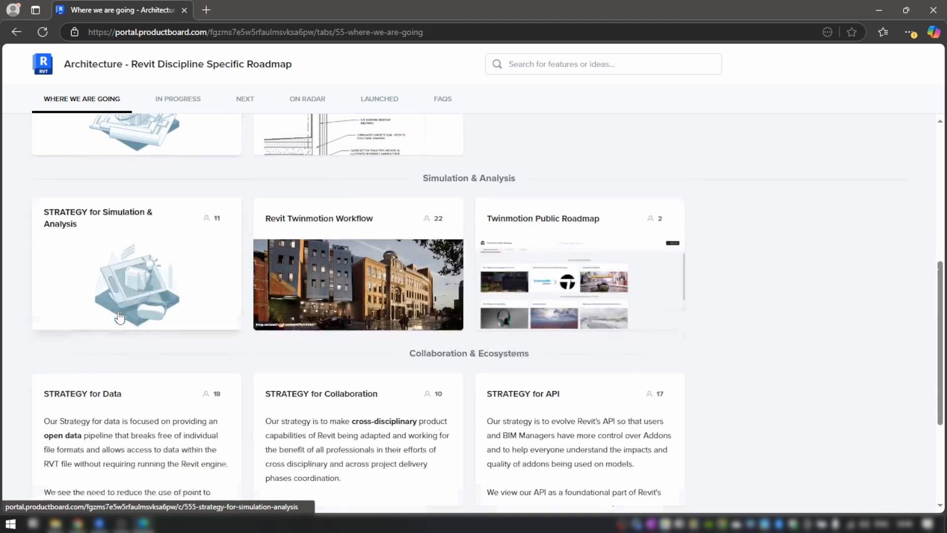
{"action": "scroll", "scroll_direction": "down", "scroll_amount": 3}
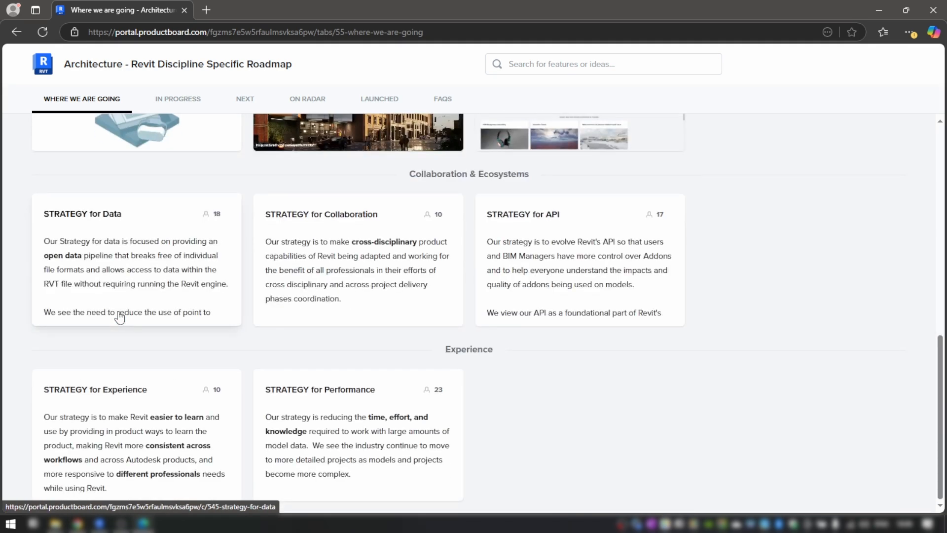
{"action": "scroll", "scroll_direction": "down", "scroll_amount": 3}
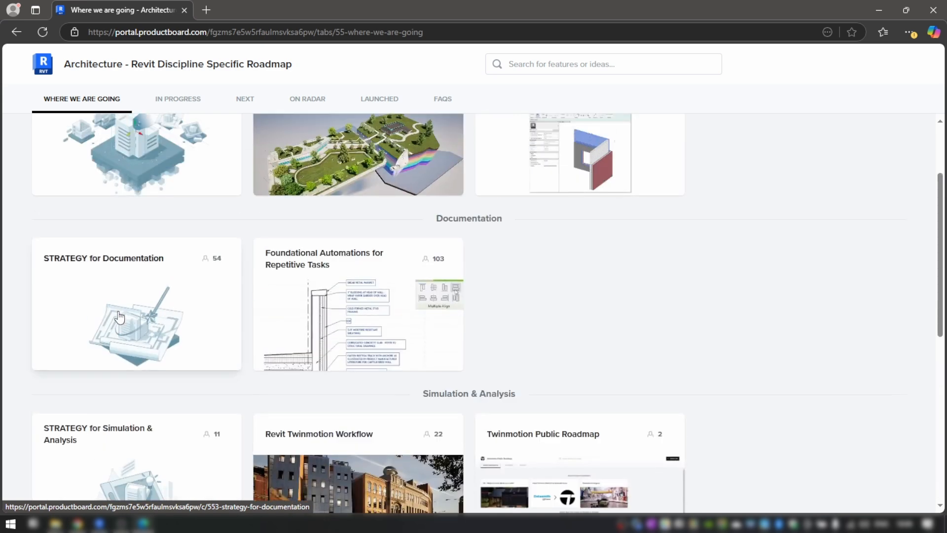
- Browse the In Progress and Next roadmap lists, ending on the On Radar list
{"action": "left_click", "coordinate": [178, 99]}
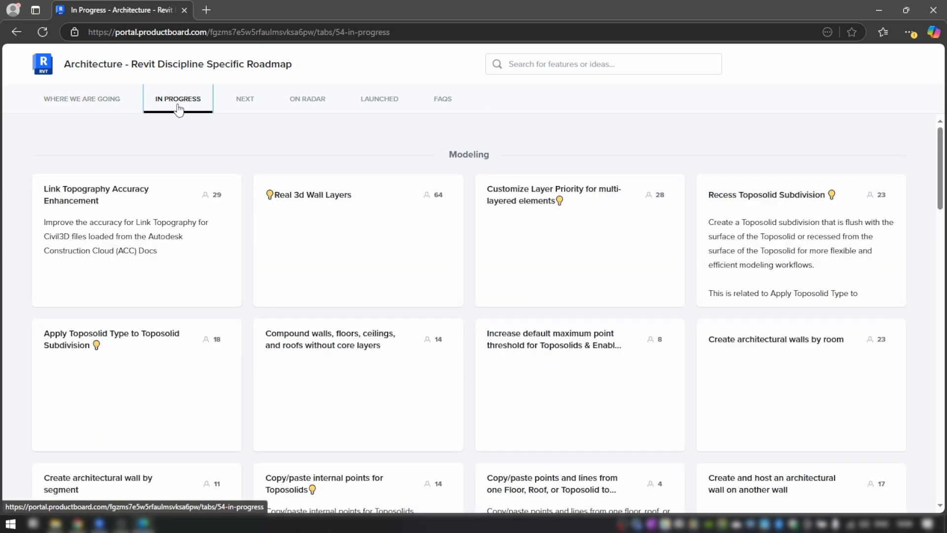
{"action": "left_click", "coordinate": [245, 99]}
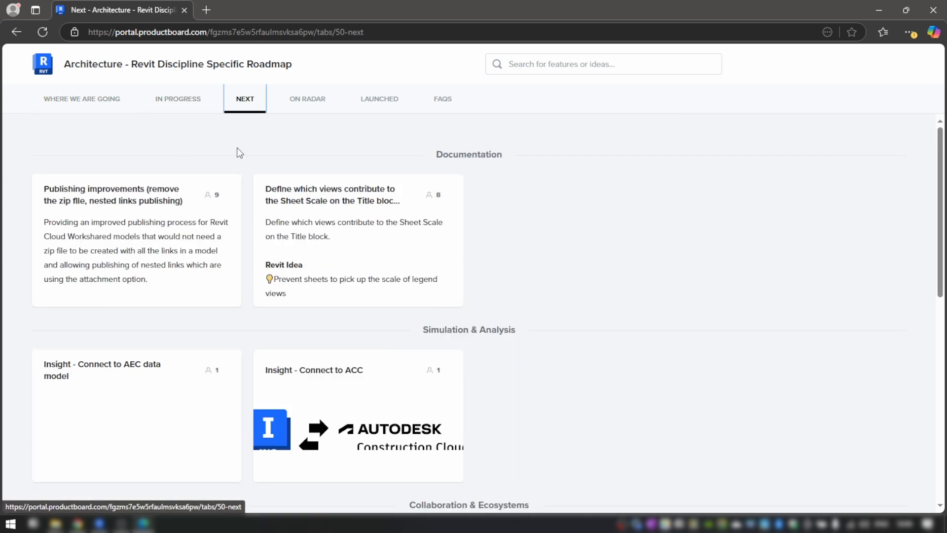
{"action": "scroll", "scroll_direction": "down", "scroll_amount": 3}
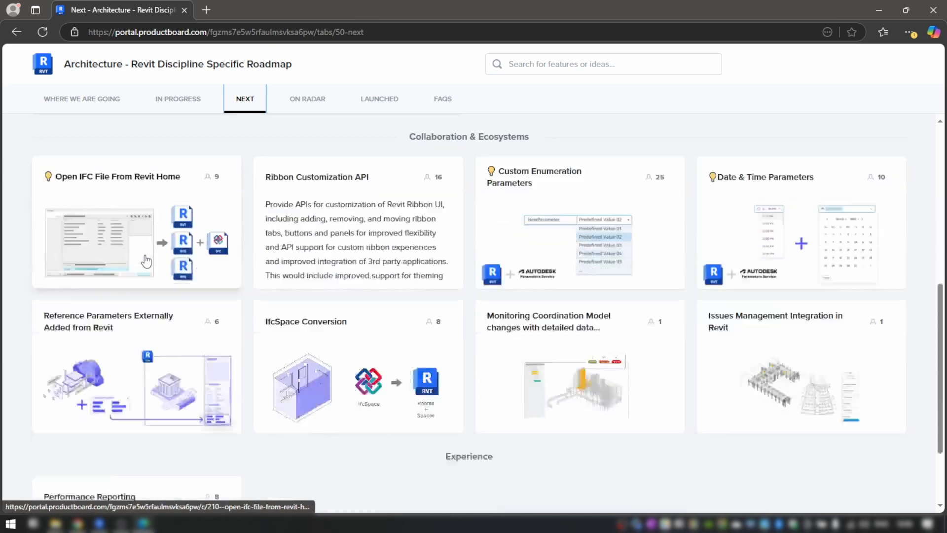
{"action": "scroll", "scroll_direction": "down", "scroll_amount": 3}
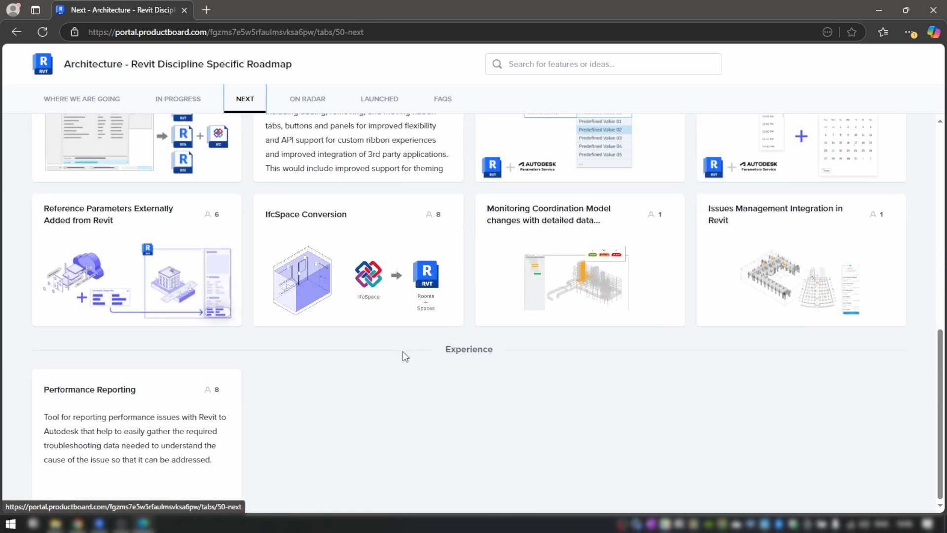
{"action": "scroll", "scroll_direction": "down", "scroll_amount": 3}
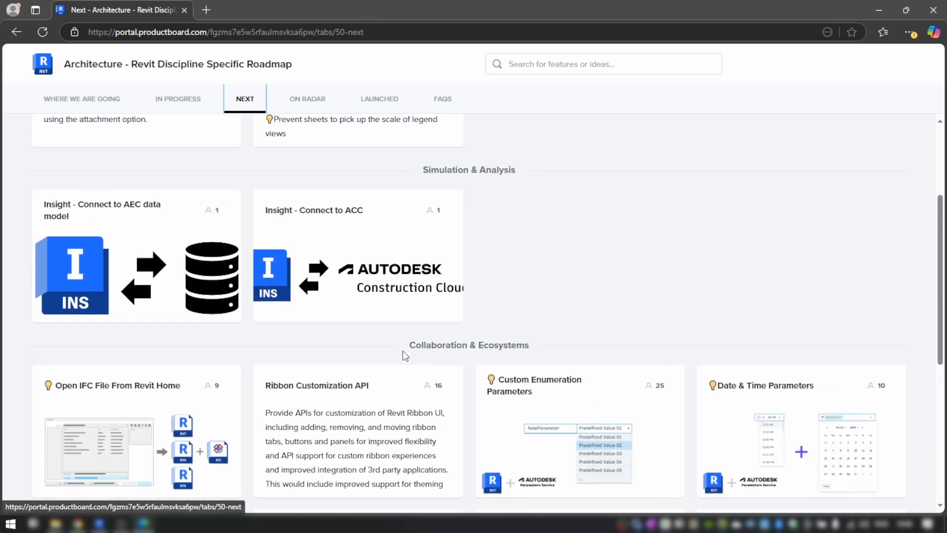
{"action": "left_click", "coordinate": [306, 99]}
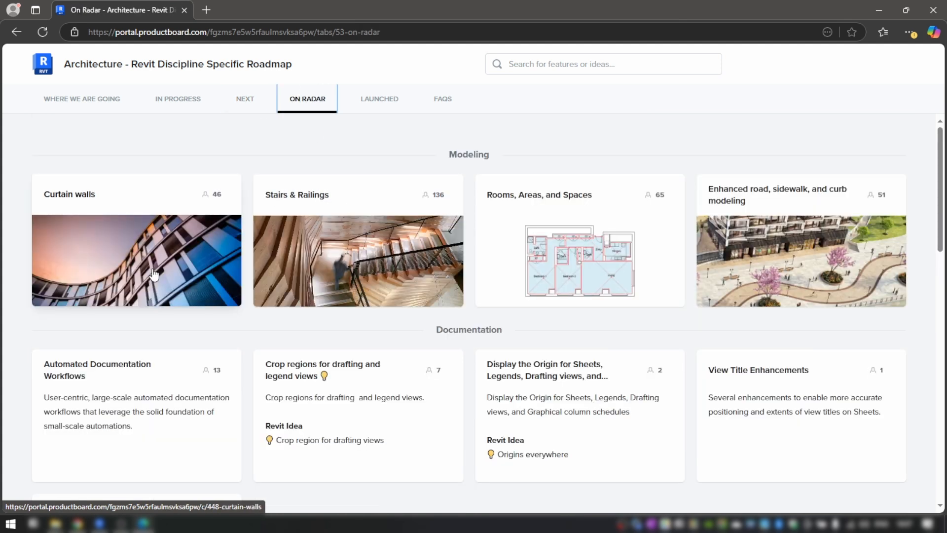
{"action": "scroll", "scroll_direction": "down", "scroll_amount": 3}
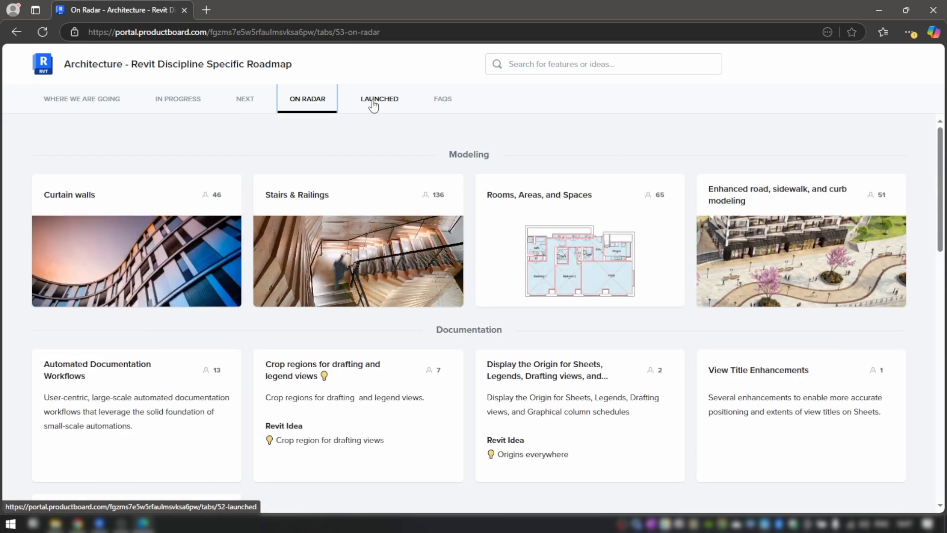
{"action": "mouse_move", "coordinate": [425, 130]}
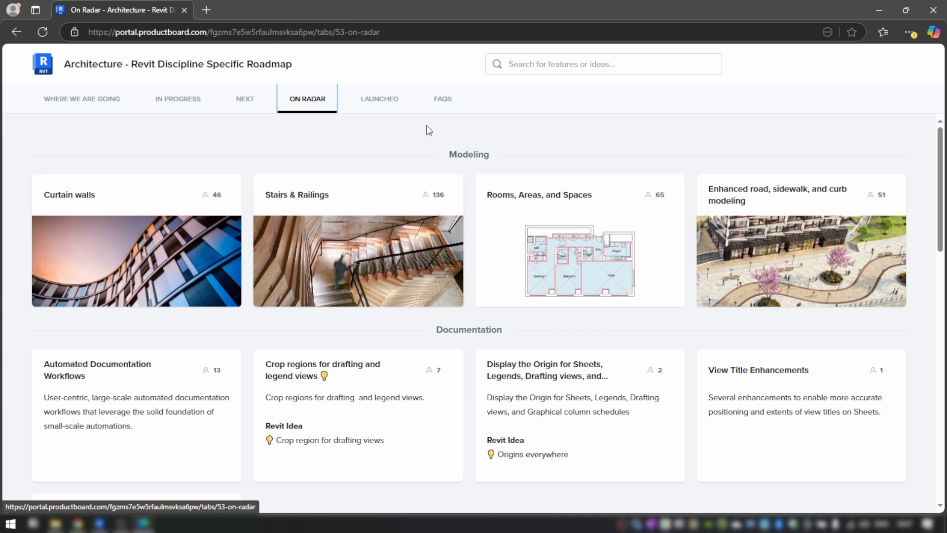